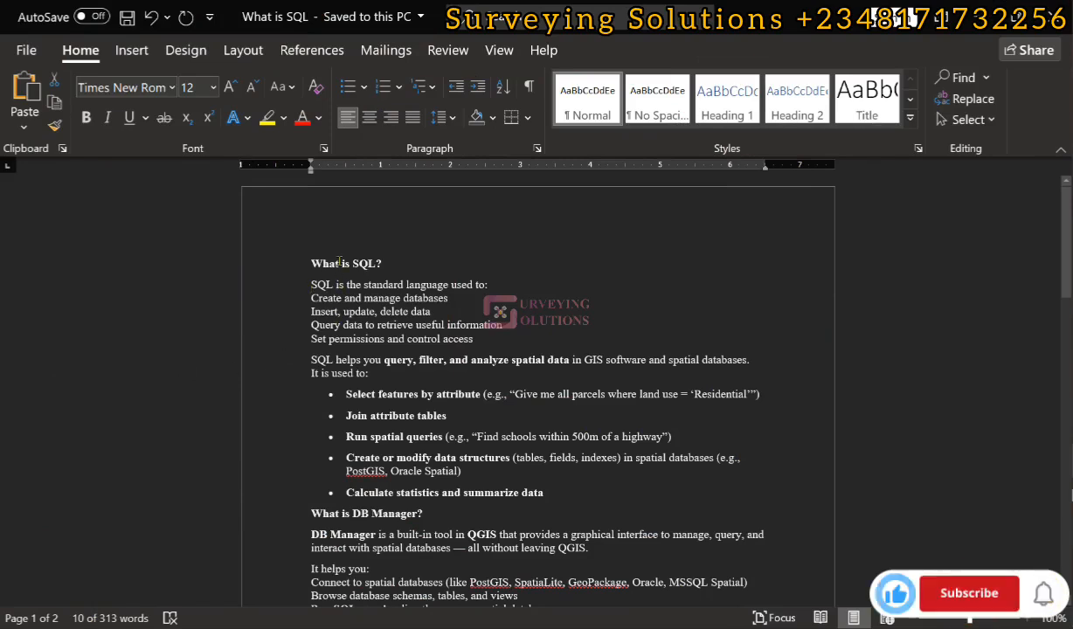
- Scroll the Word 'What is SQL' notes down to the hospital query examples
click(967, 593)
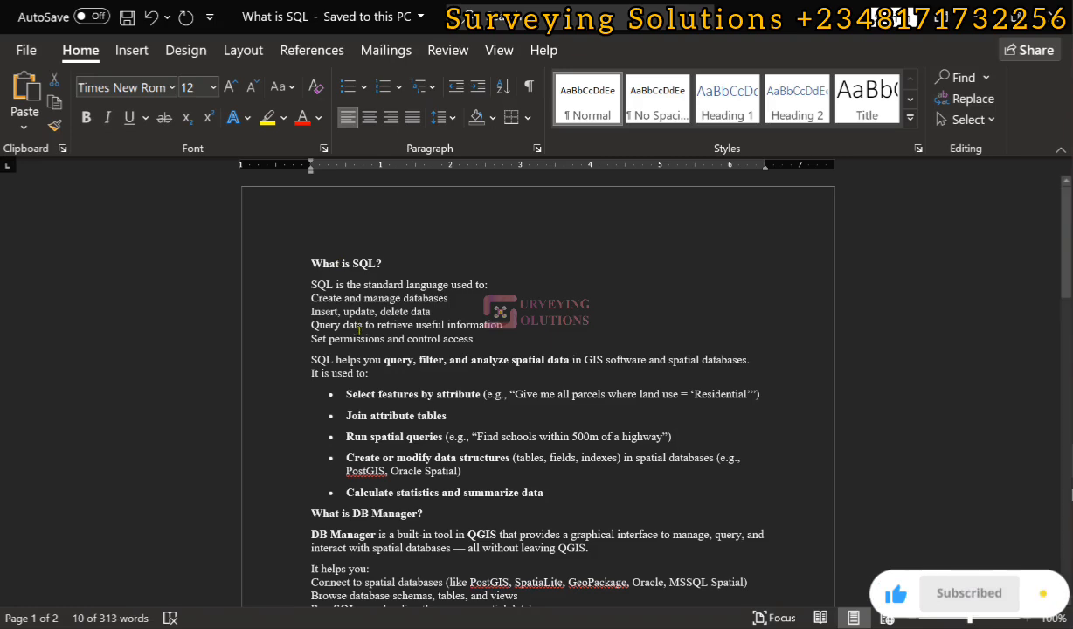
scroll(down, 3)
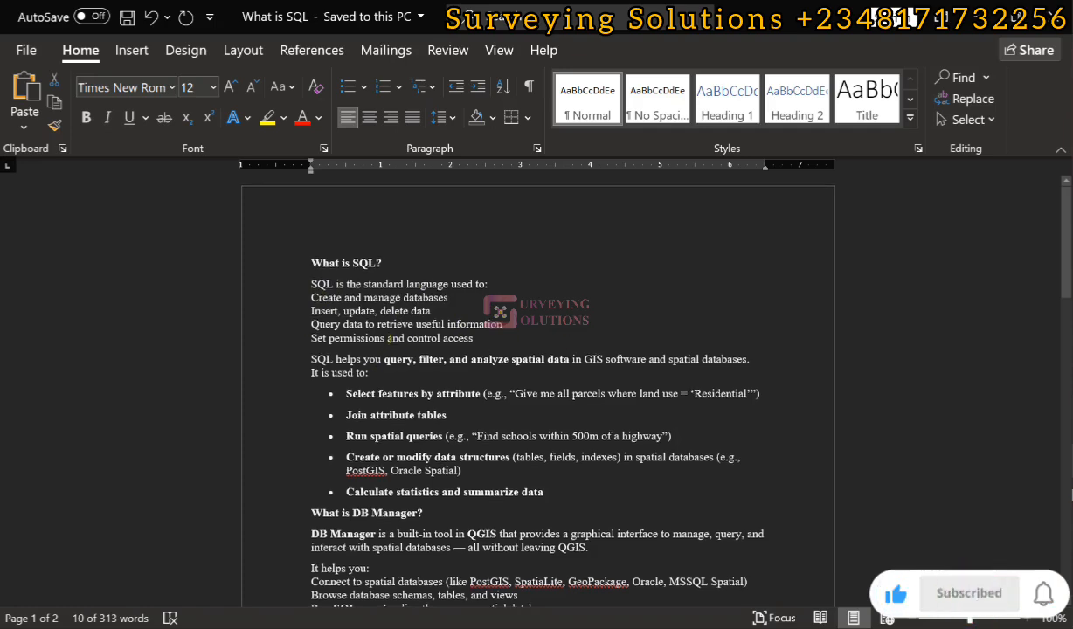
scroll(down, 3)
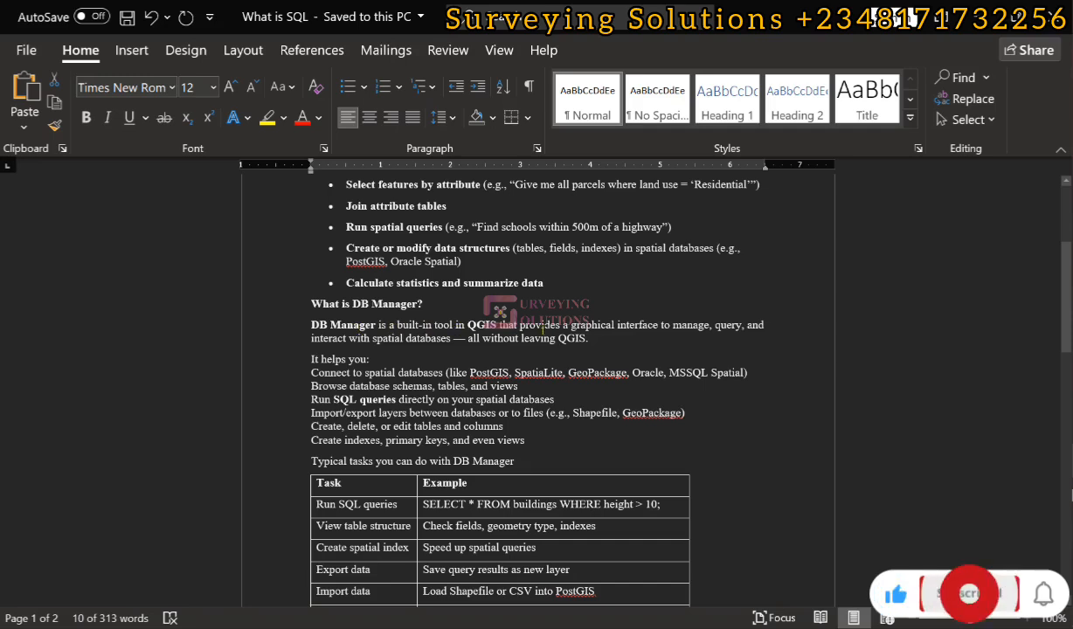
click(967, 593)
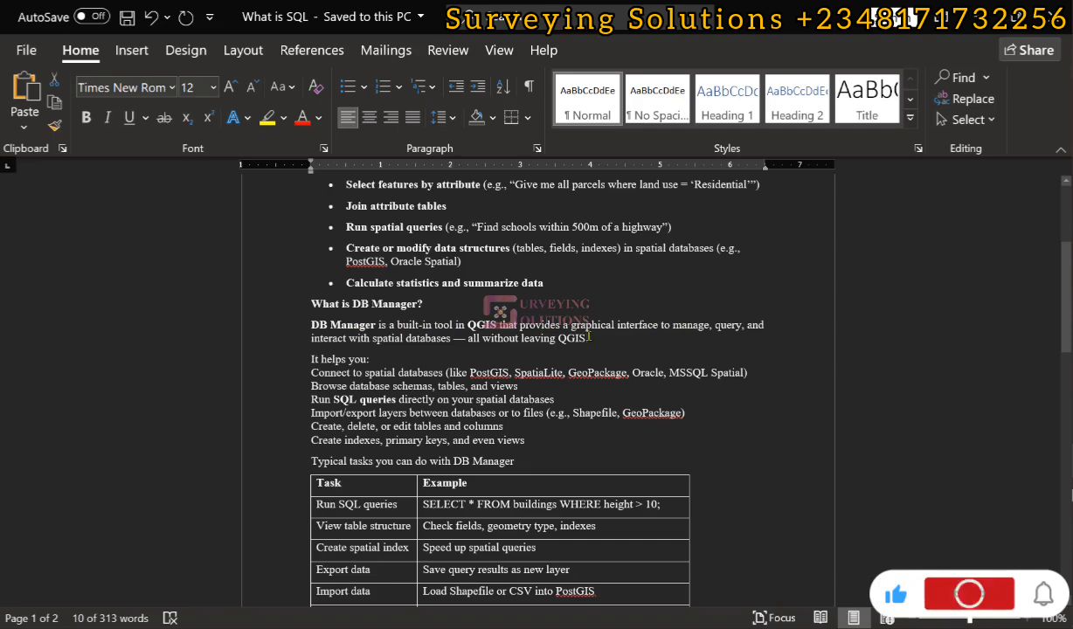
click(969, 593)
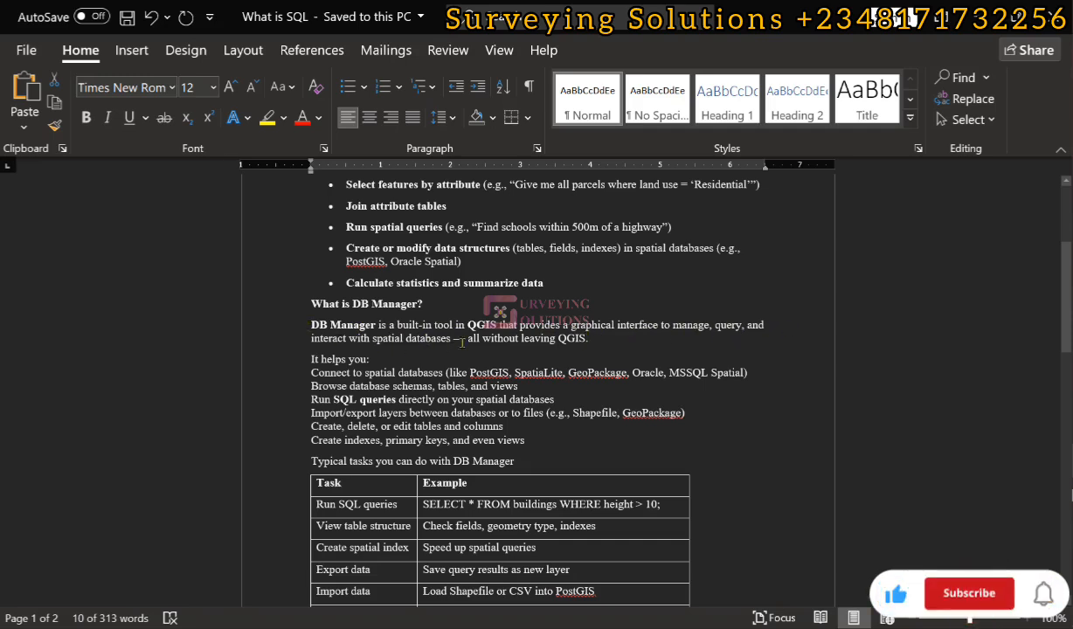
click(969, 593)
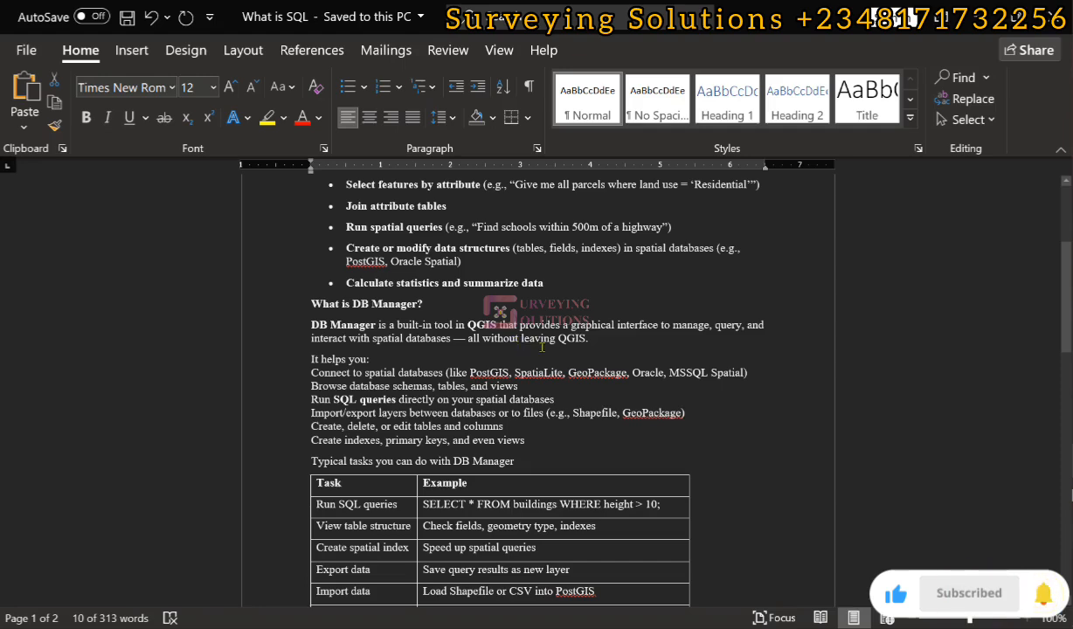
scroll(down, 3)
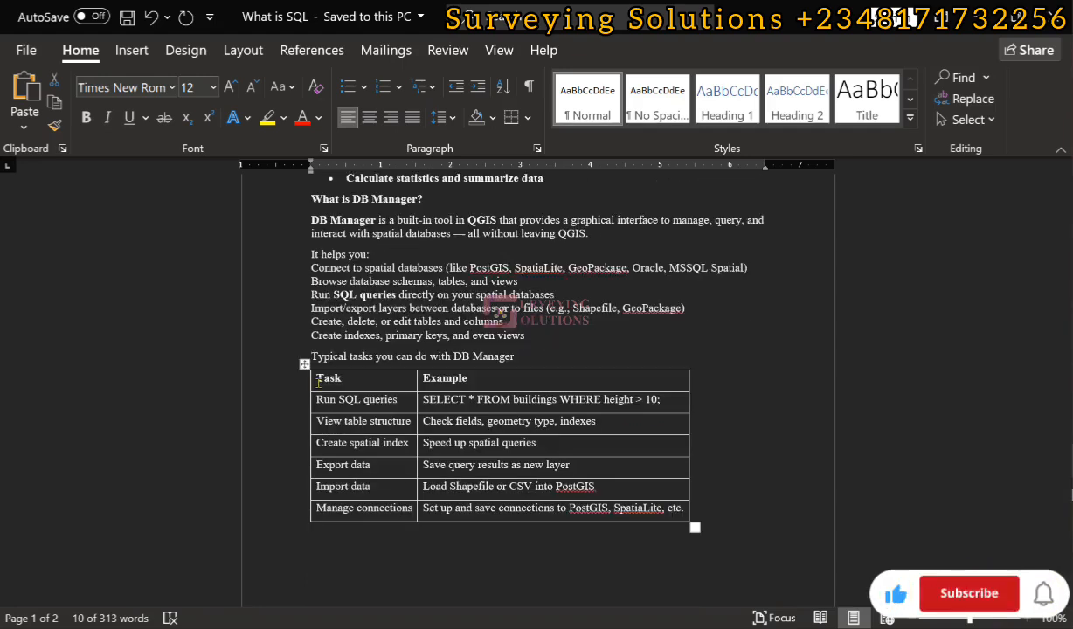
click(968, 592)
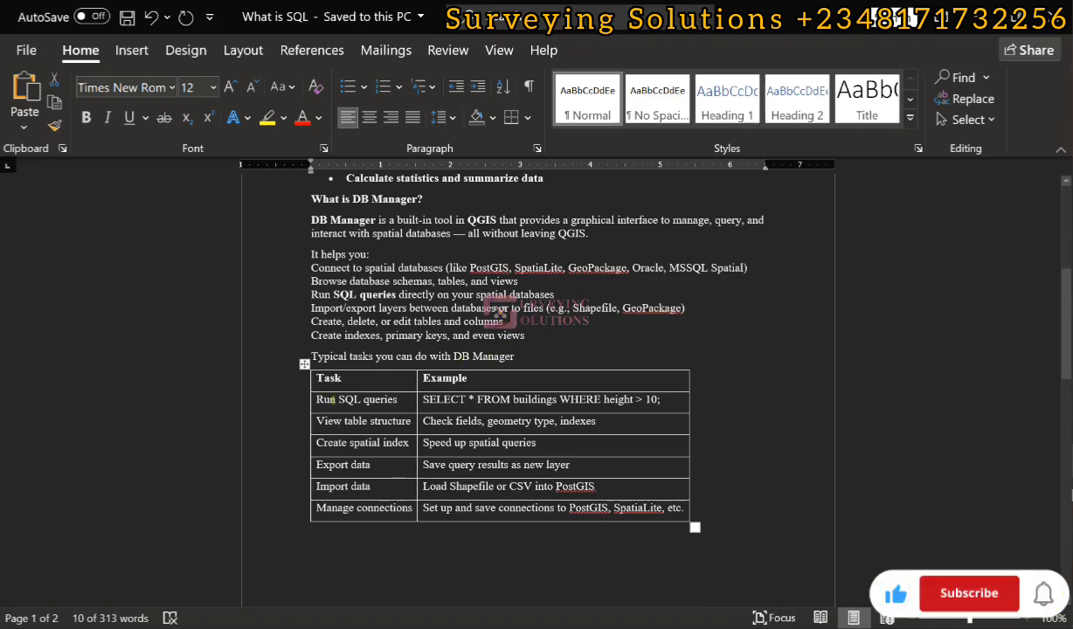
scroll(down, 3)
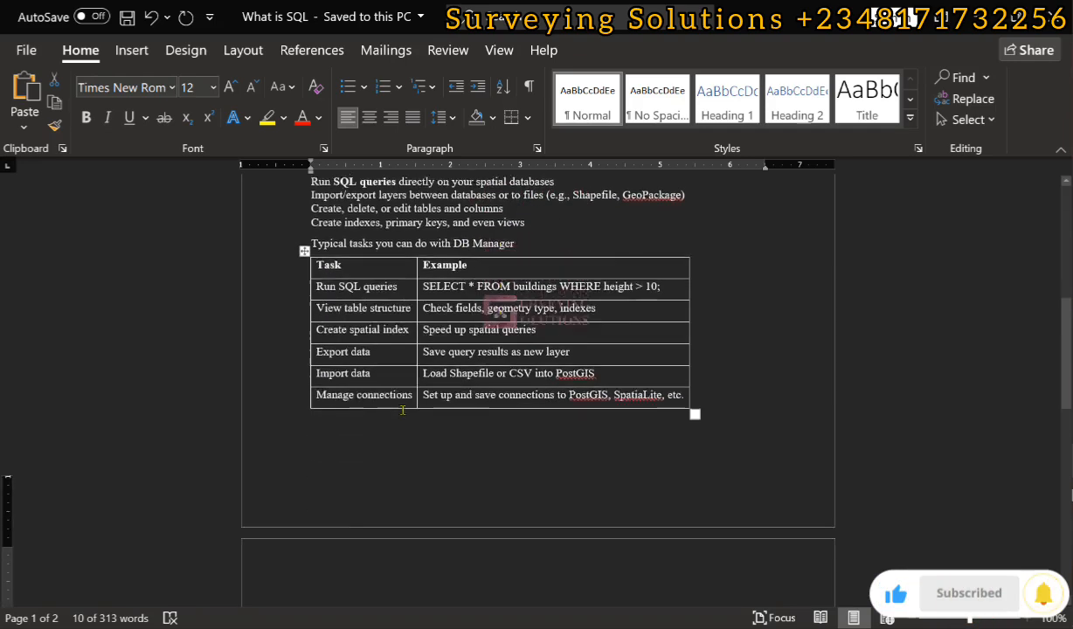
scroll(down, 3)
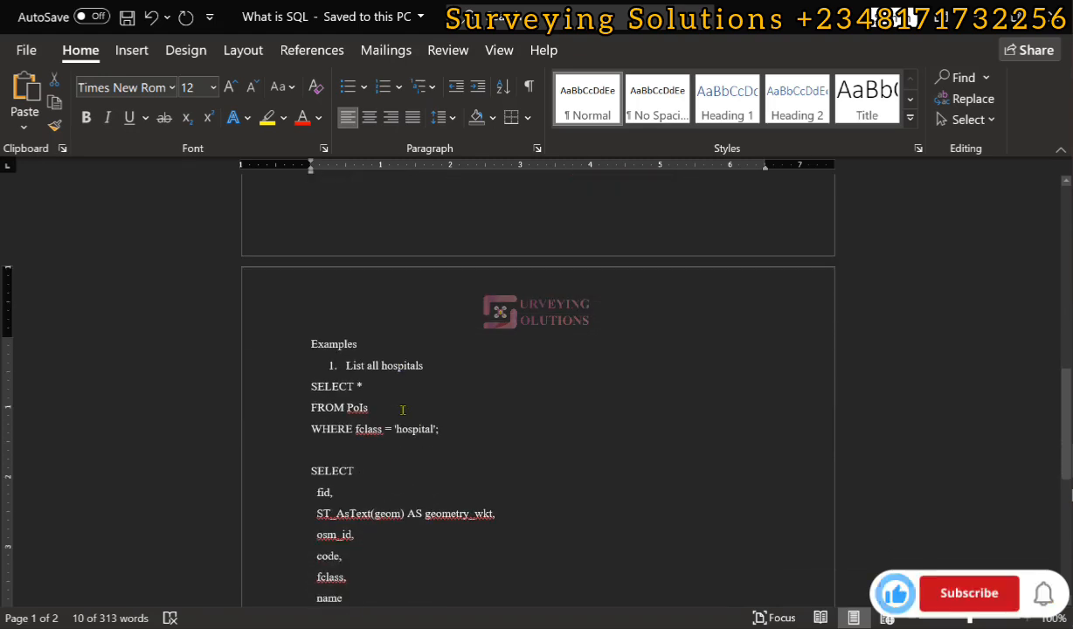
click(967, 593)
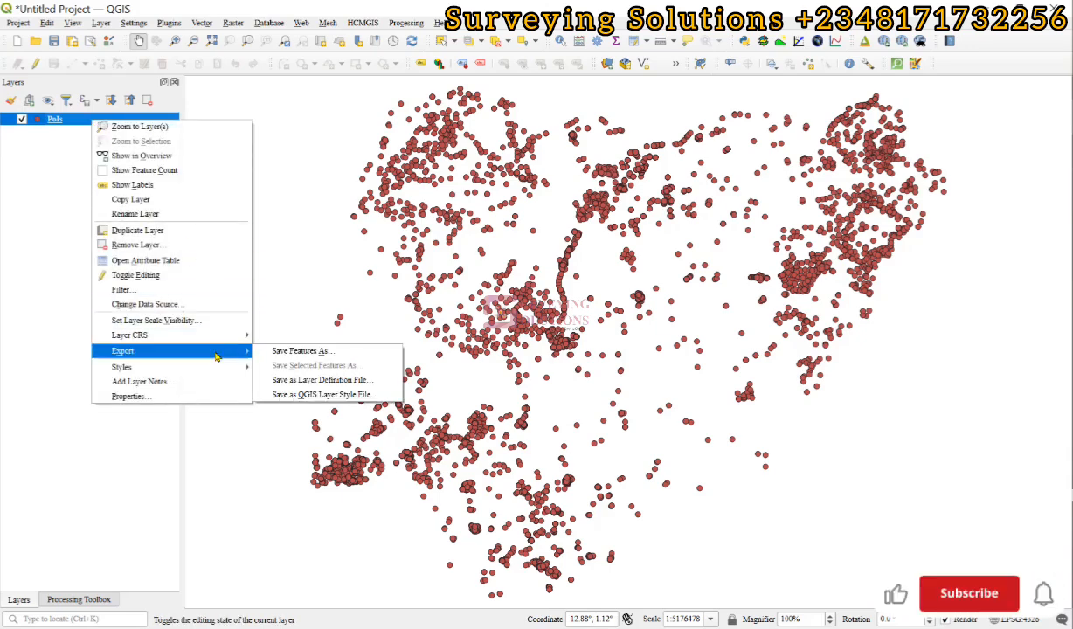
- Bring up QGIS with the PoIs point layer and dismiss its layer context menu
click(300, 350)
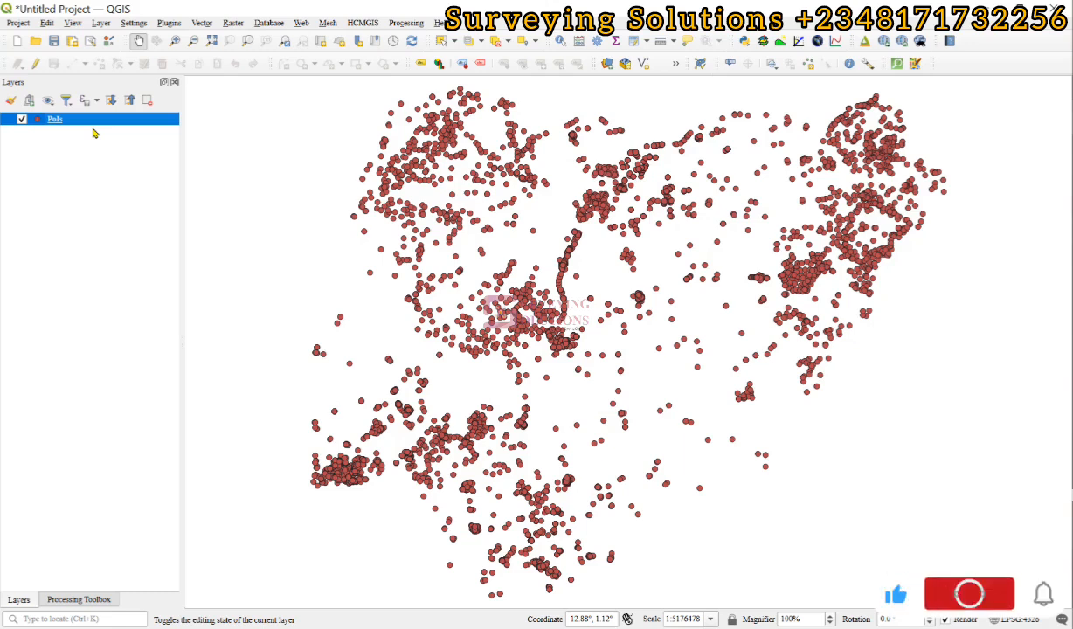
click(969, 593)
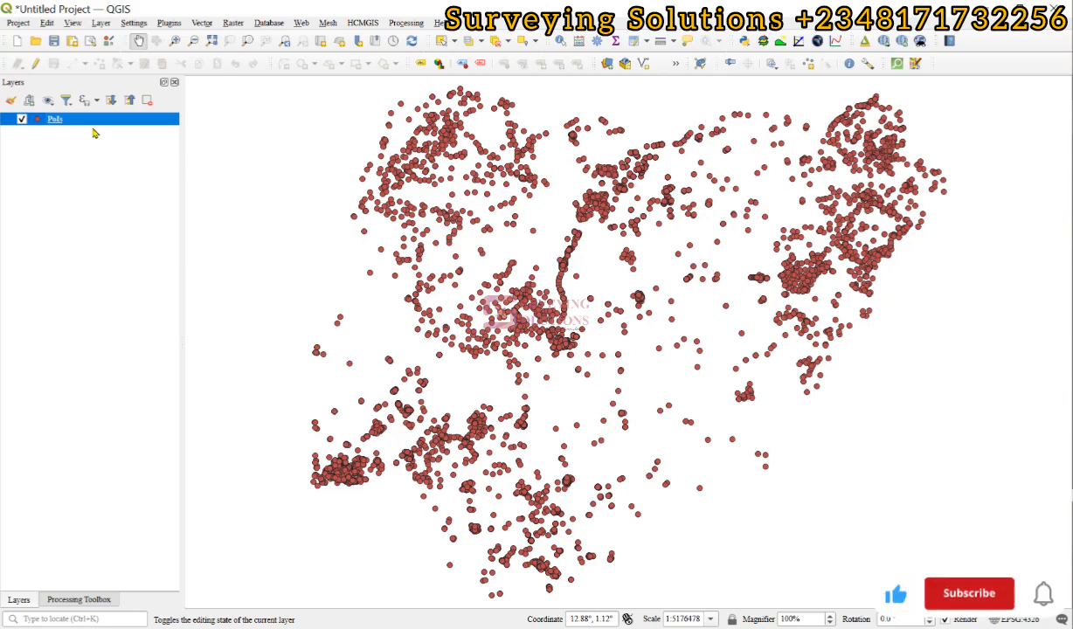
click(969, 592)
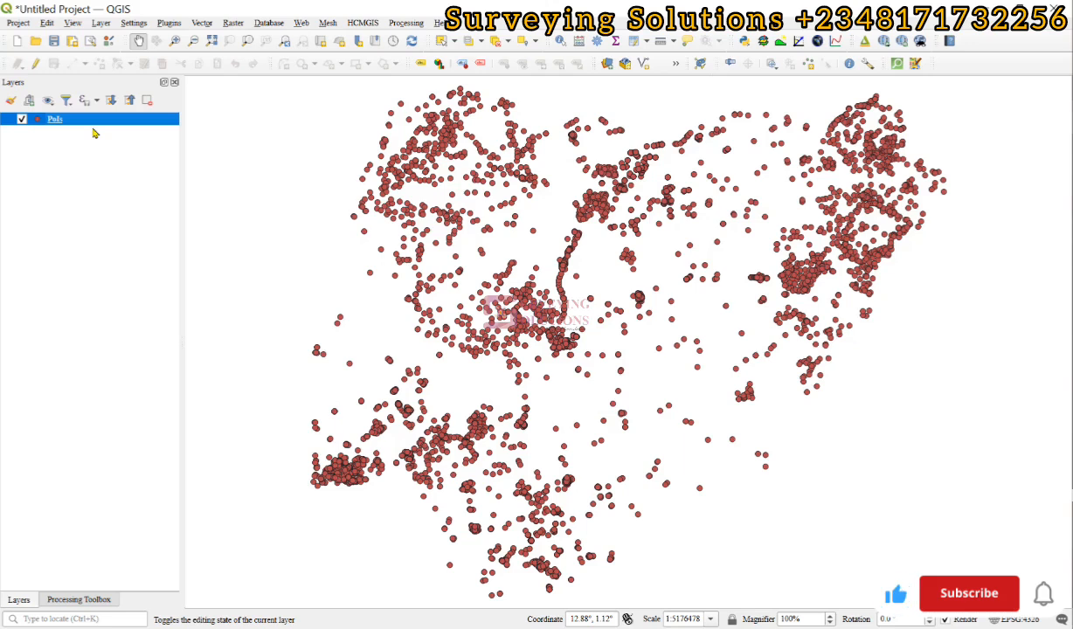
click(968, 592)
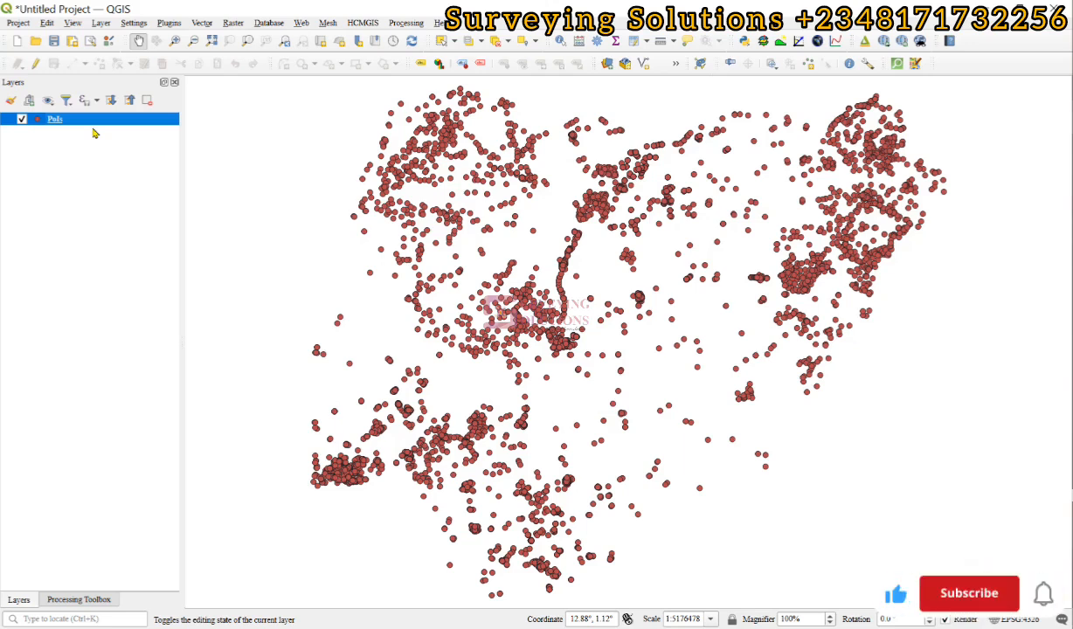
mouse_move(267, 41)
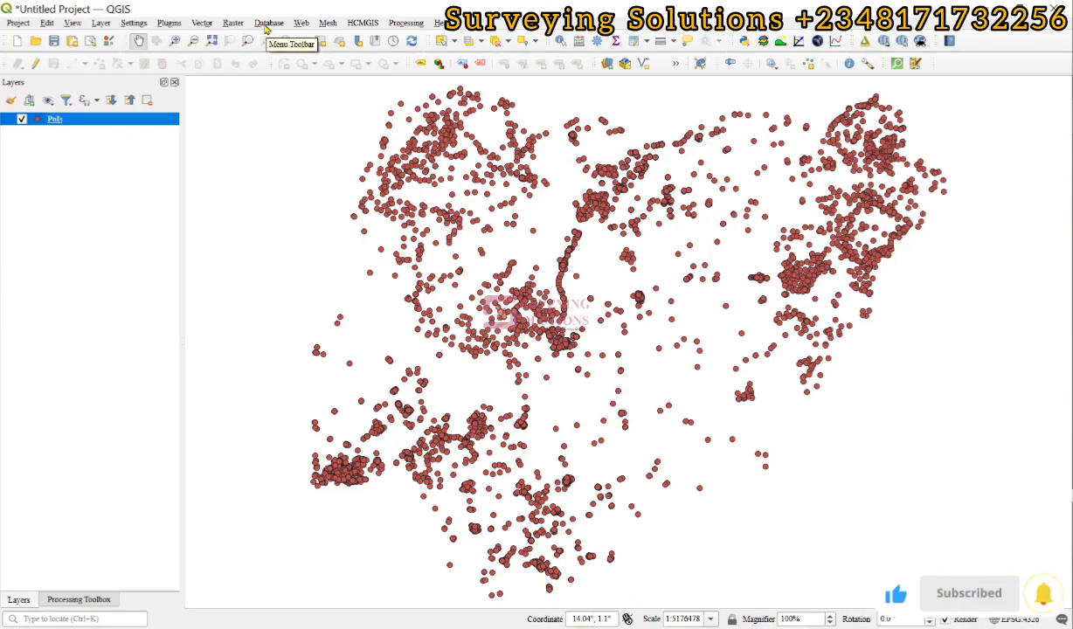
- Open DB Manager from the Database menu and start a new GeoPackage connection
click(268, 22)
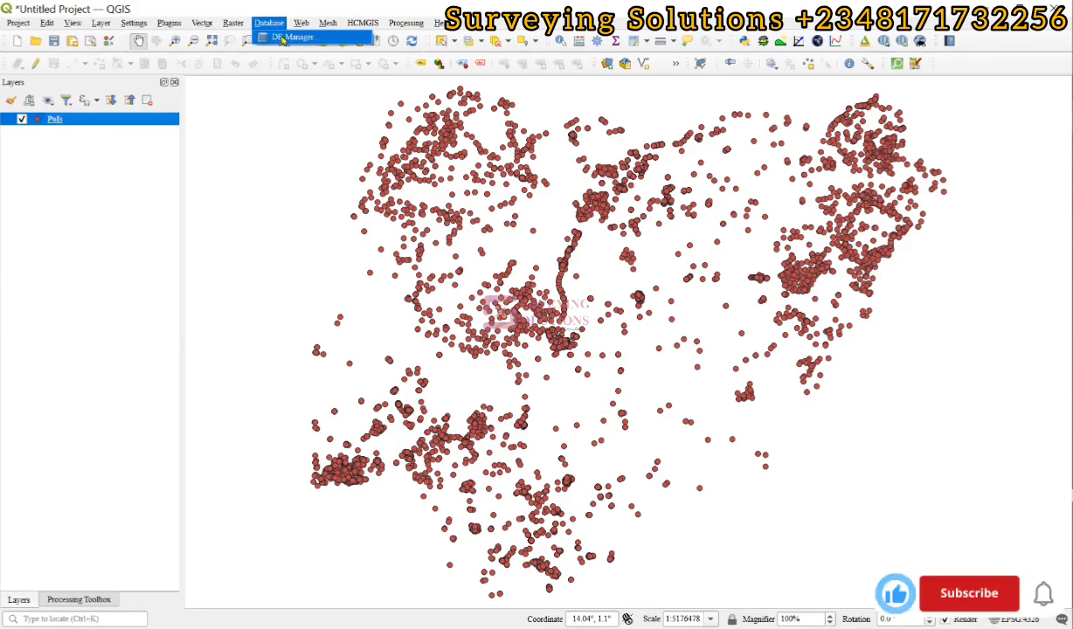
click(292, 37)
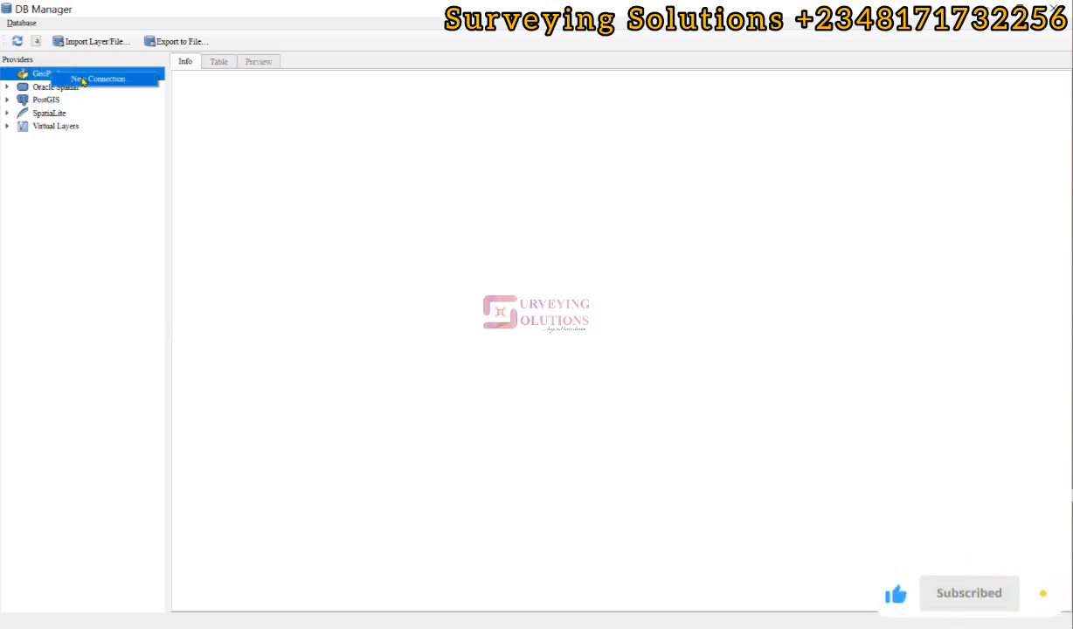
click(102, 79)
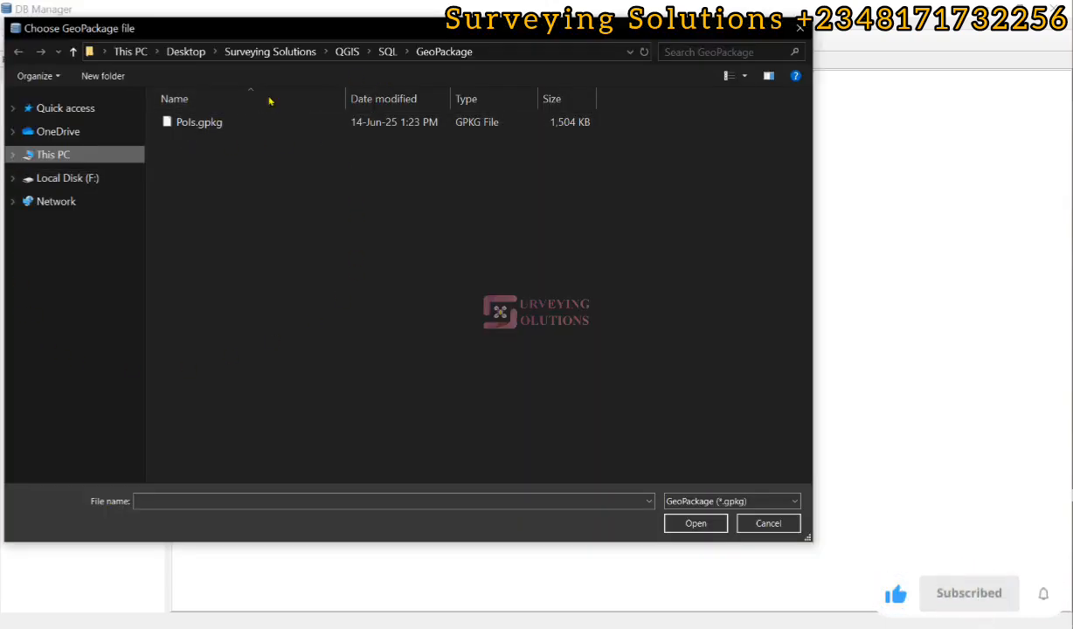
mouse_move(218, 127)
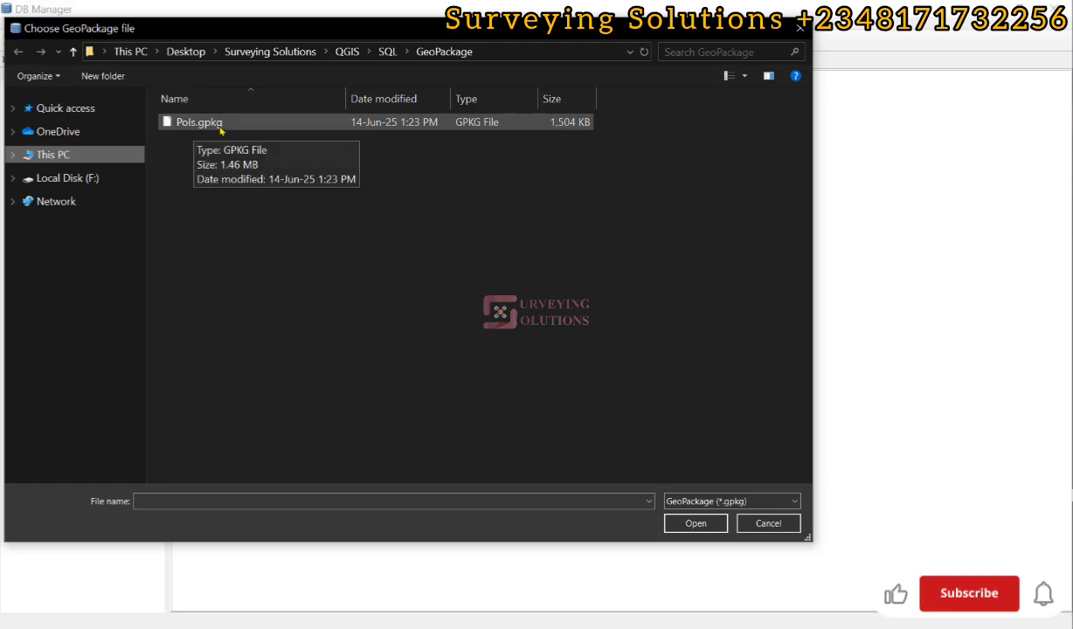
- Connect to PoIs.gpkg and expand it to show the PoIs table
click(694, 522)
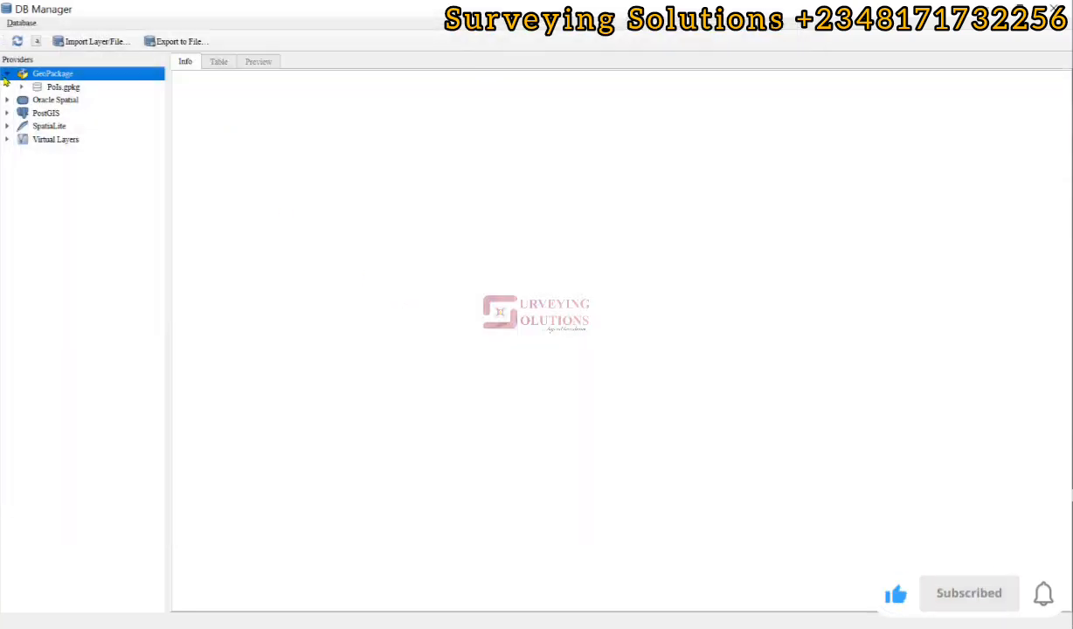
click(63, 87)
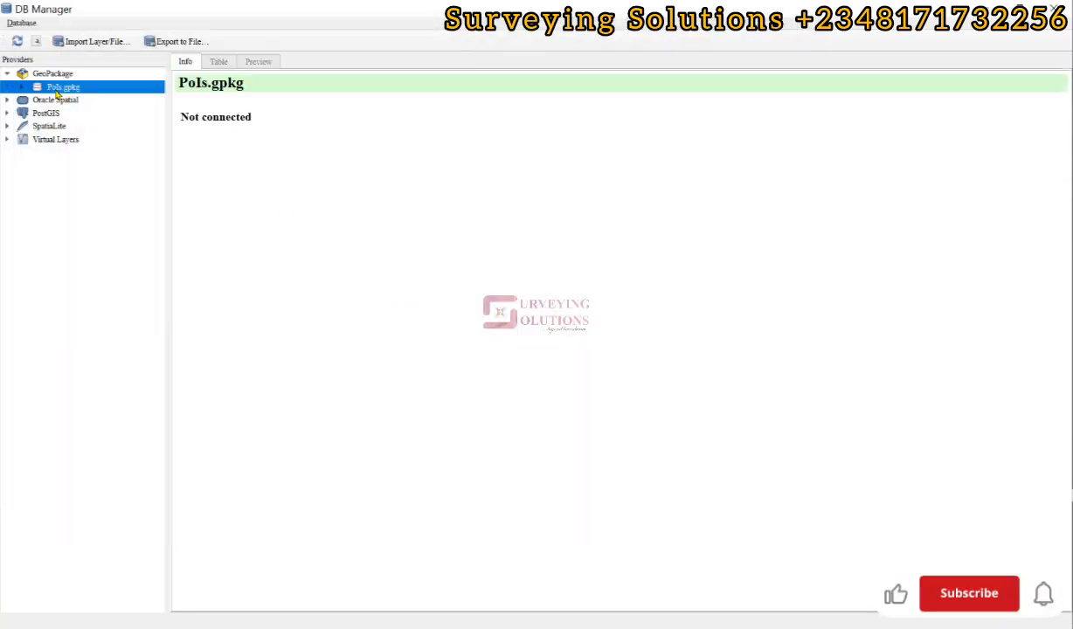
click(62, 87)
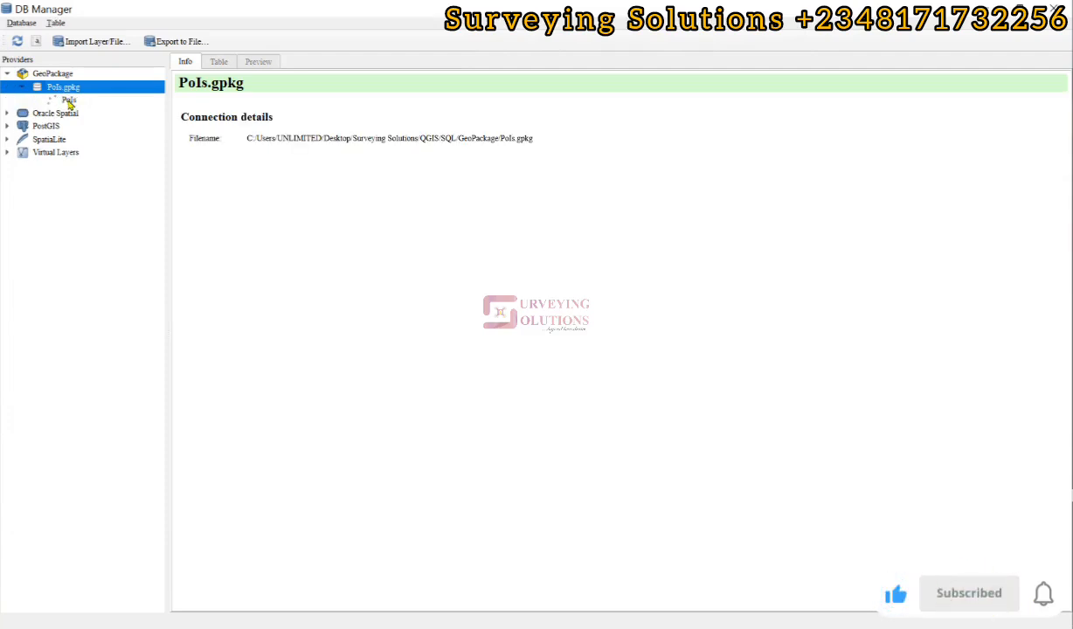
click(69, 99)
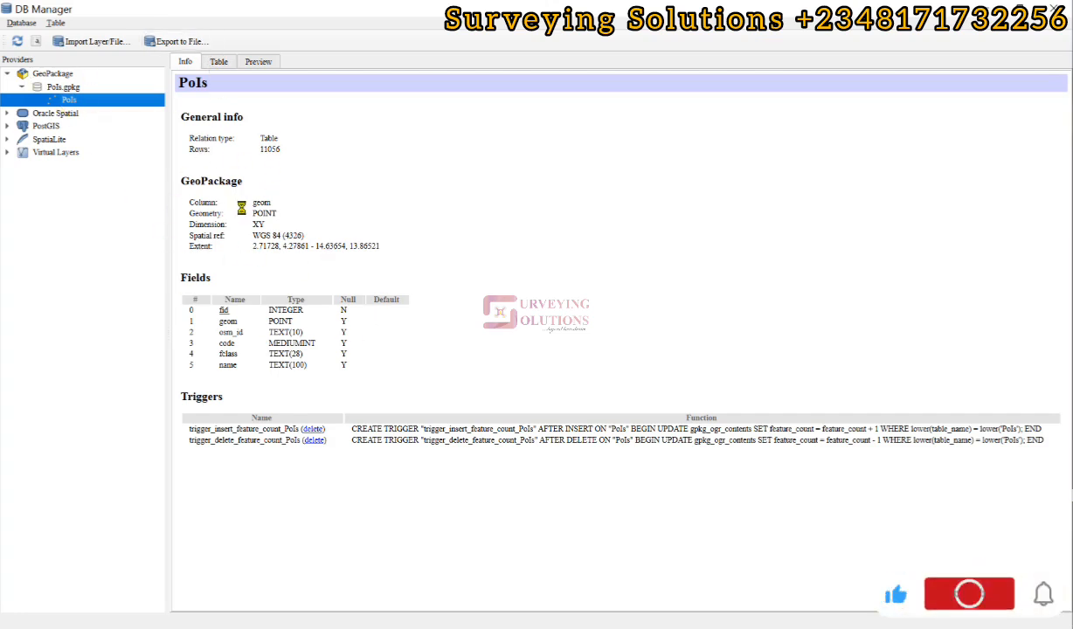
- Show the PoIs table's points in DB Manager's Preview tab
click(257, 61)
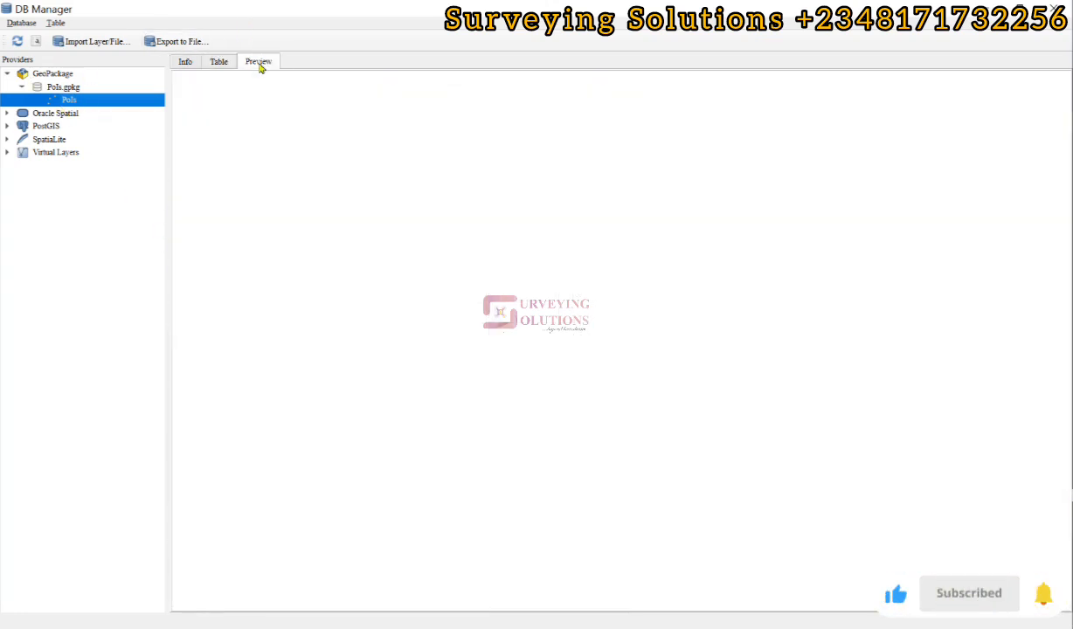
click(257, 61)
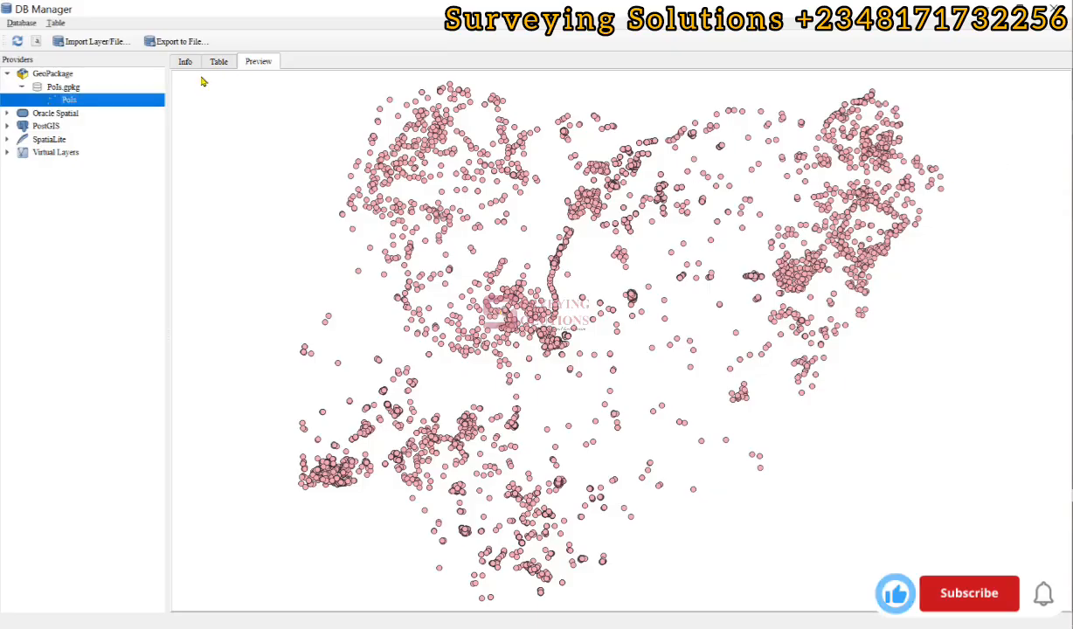
click(967, 593)
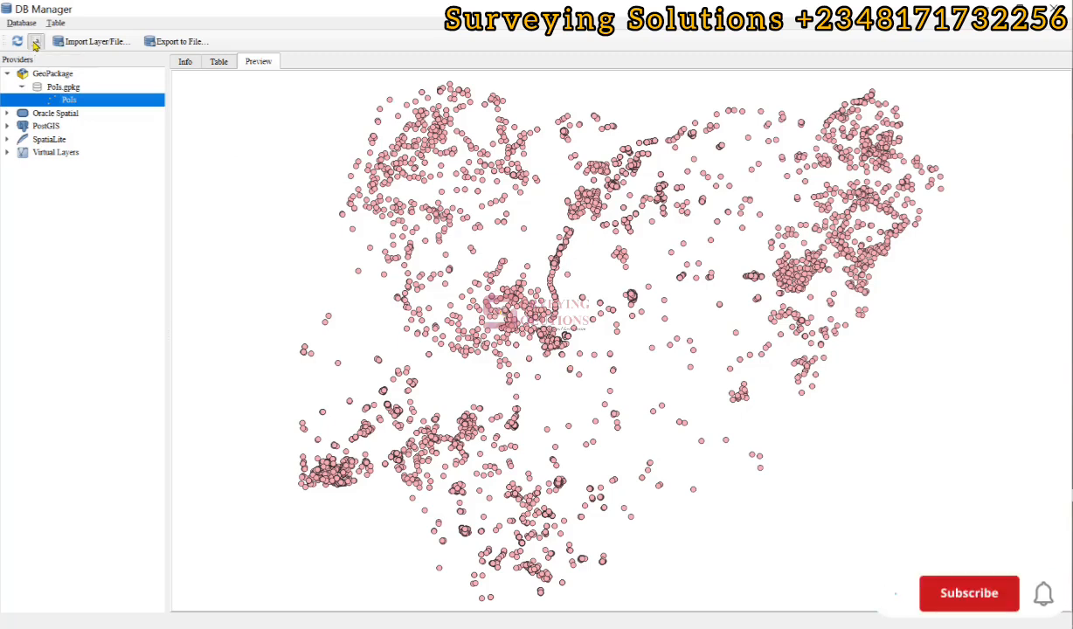
- Open the blank Query (PoIs.gpkg) SQL window in DB Manager
click(36, 41)
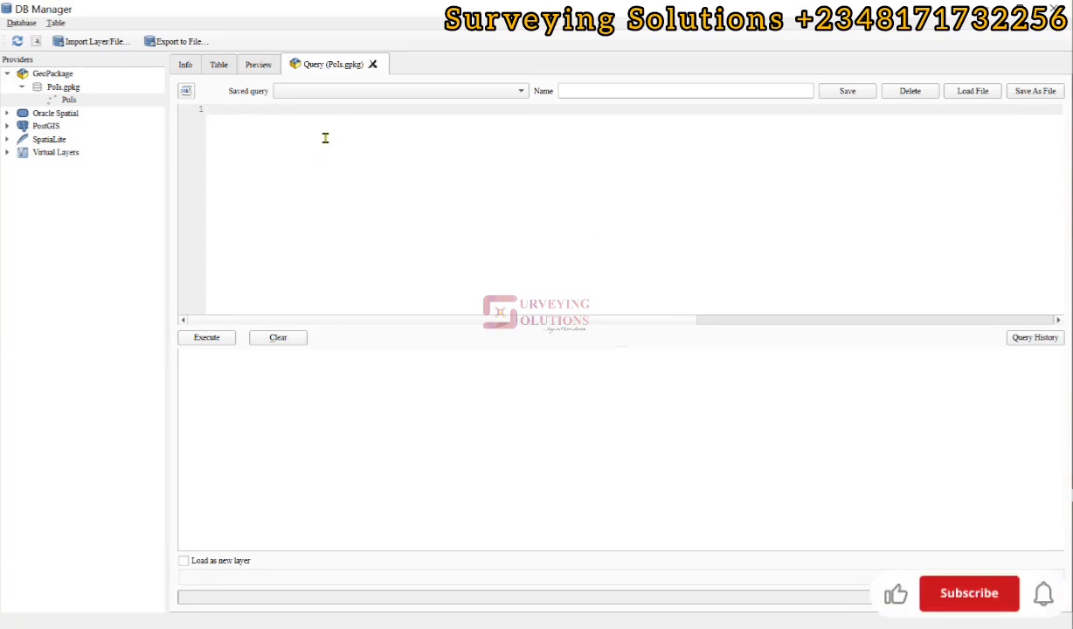
click(968, 592)
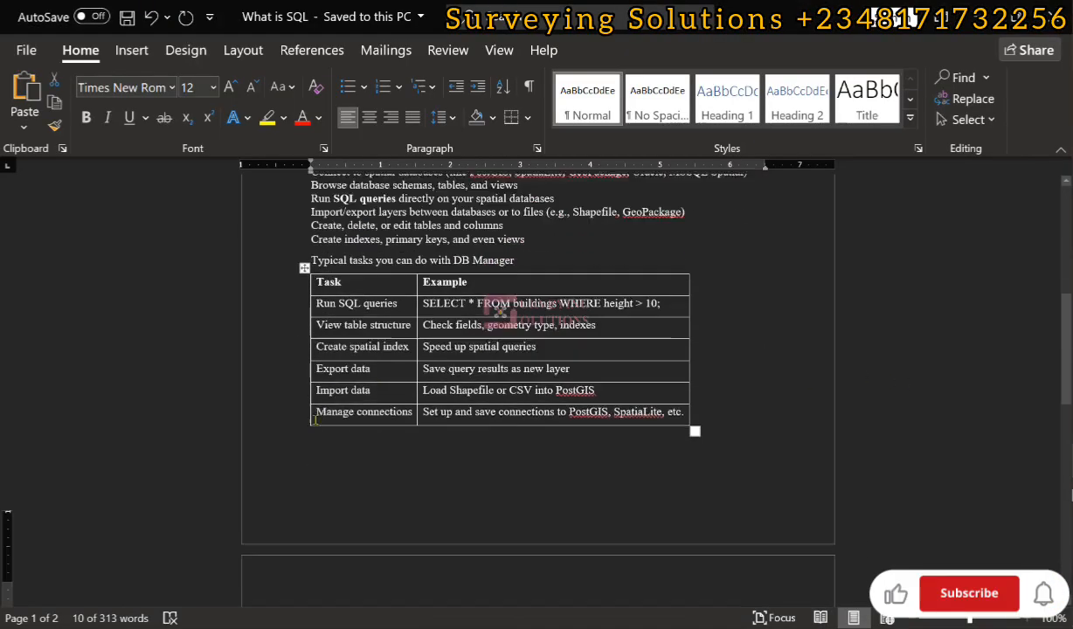
- Copy the SELECT * FROM PoIs WHERE fclass = 'hospital' query from Word
scroll(down, 3)
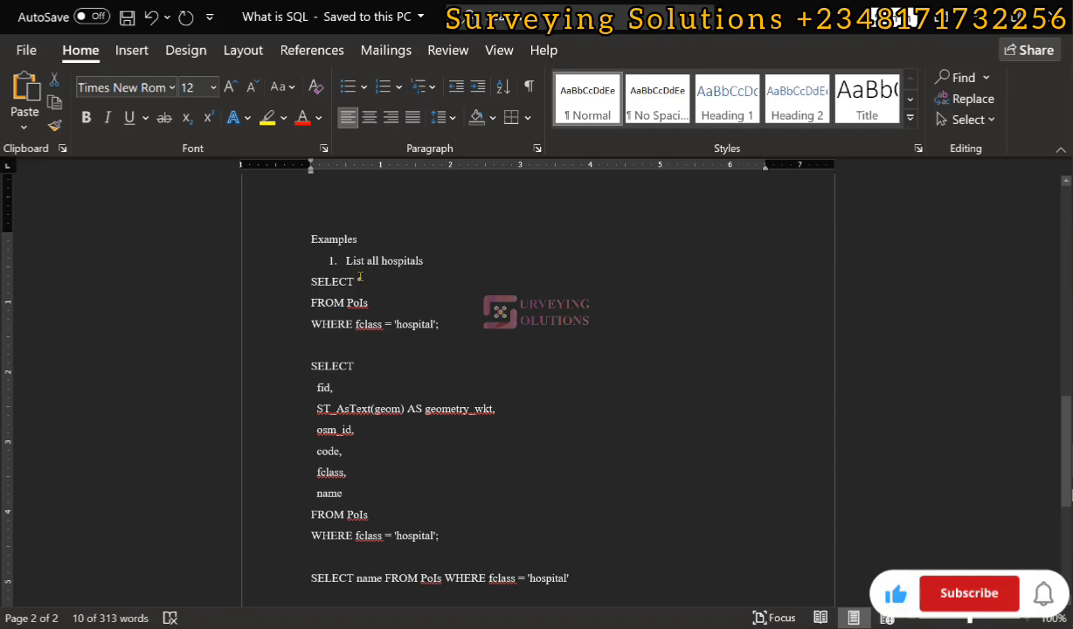
click(968, 593)
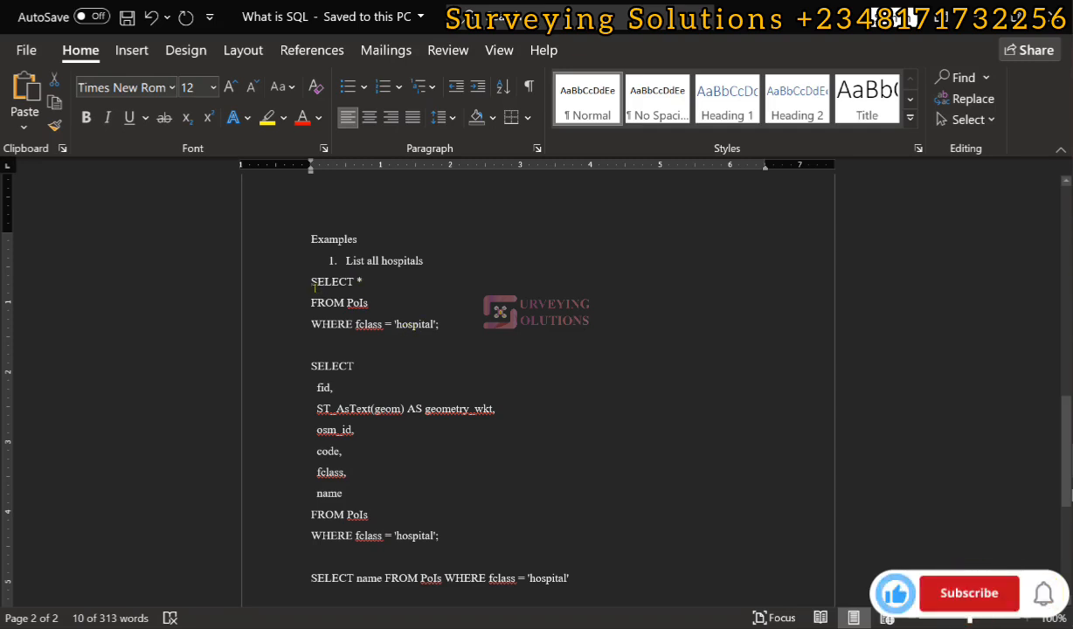
drag(311, 281, 438, 330)
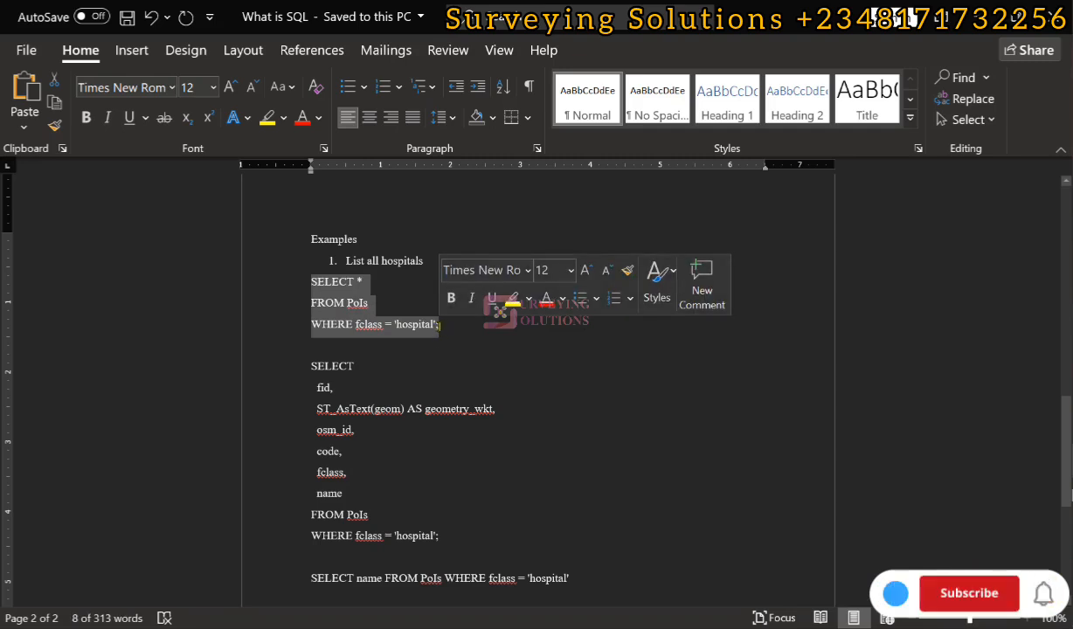
click(968, 592)
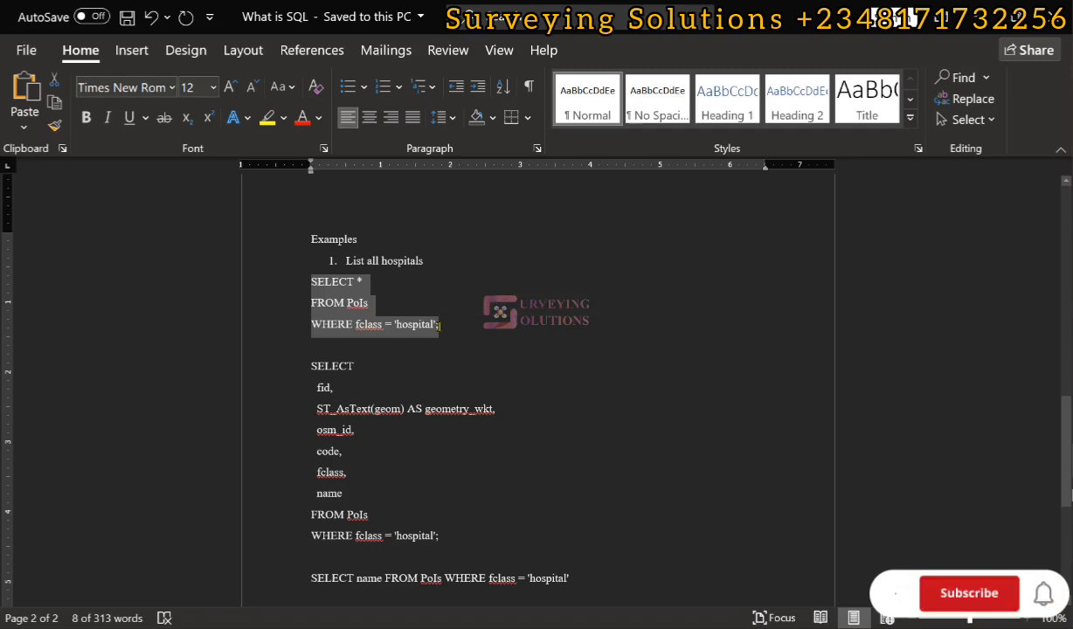
click(968, 593)
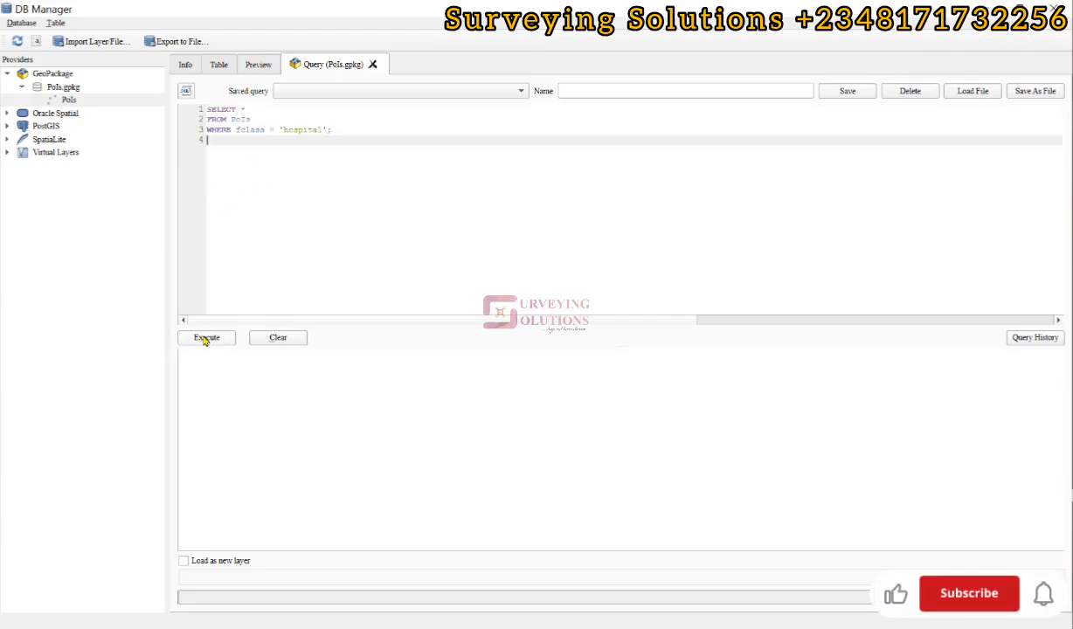
- Execute the pasted hospital query, returning 648 hospital rows
click(206, 338)
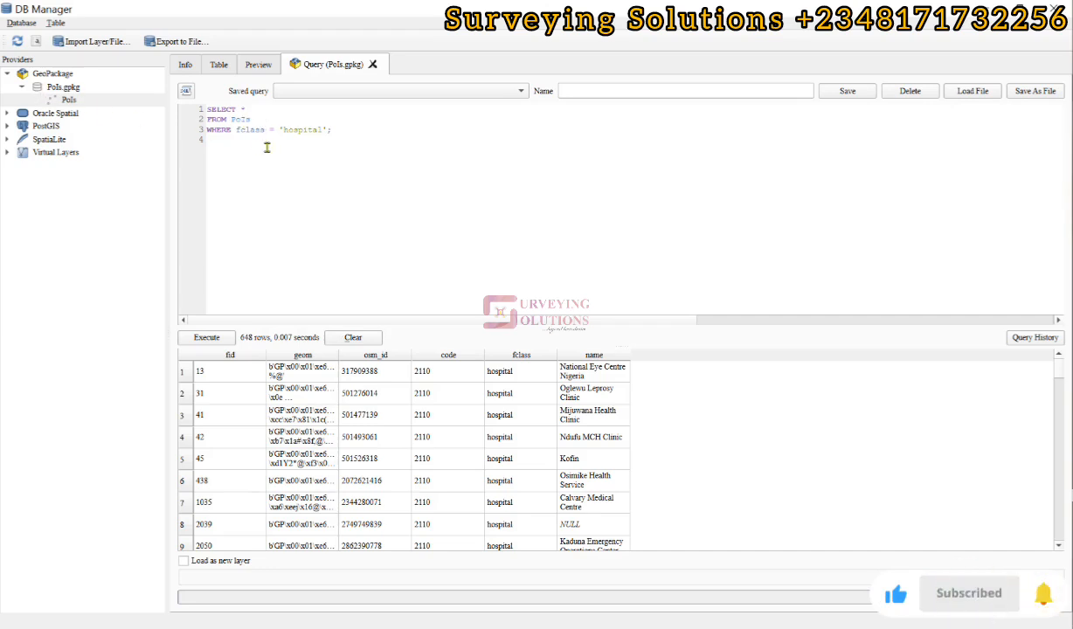
mouse_move(477, 382)
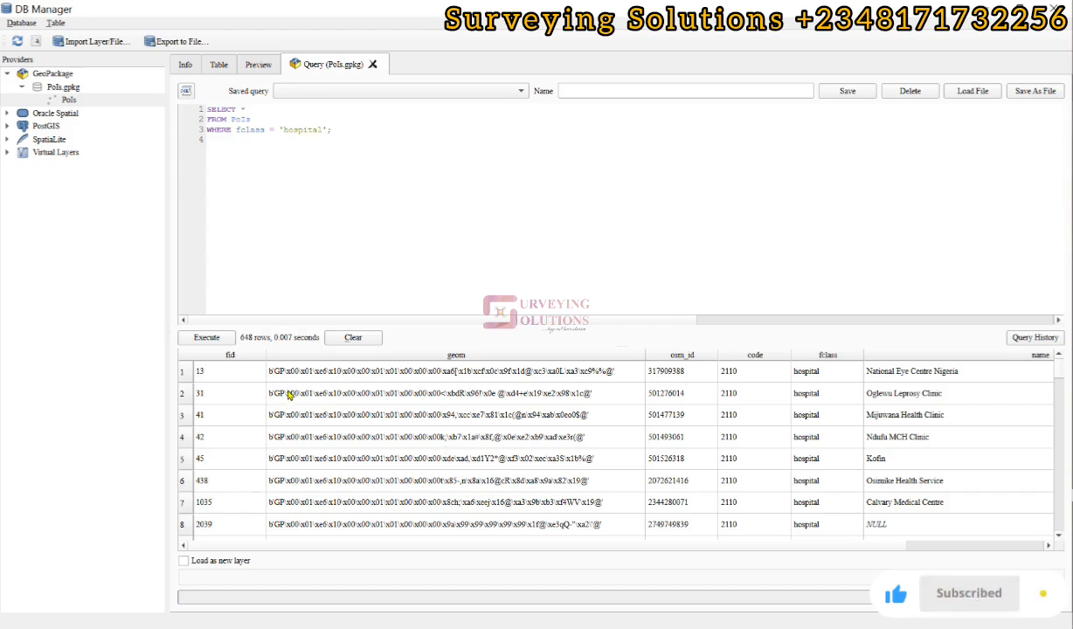
mouse_move(310, 375)
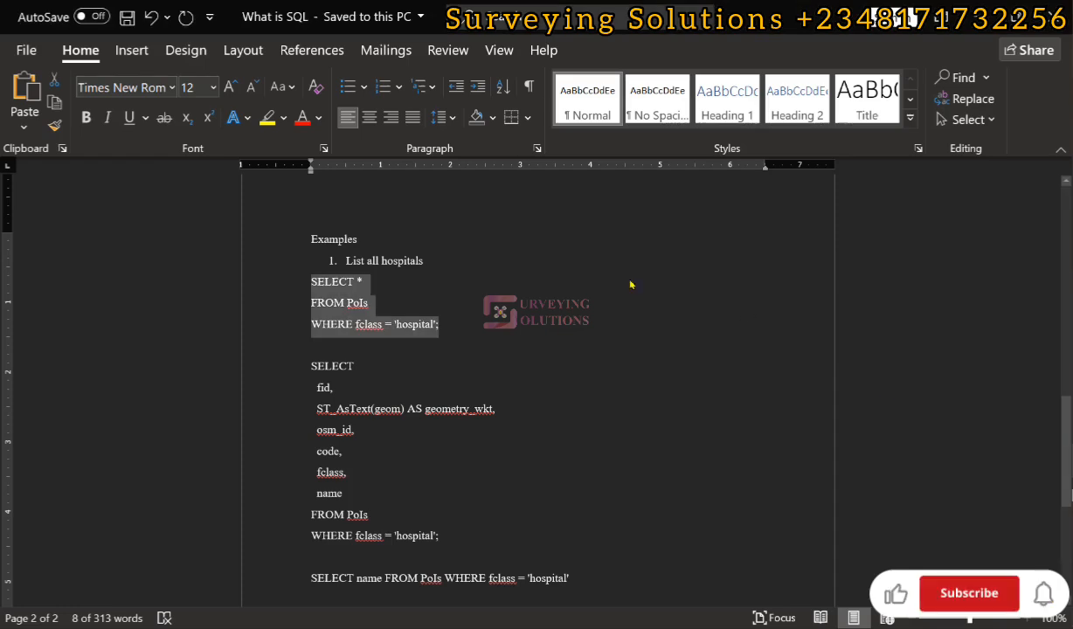
- Paste and execute the ST_AsText hospital query to show POINT coordinates
scroll(down, 3)
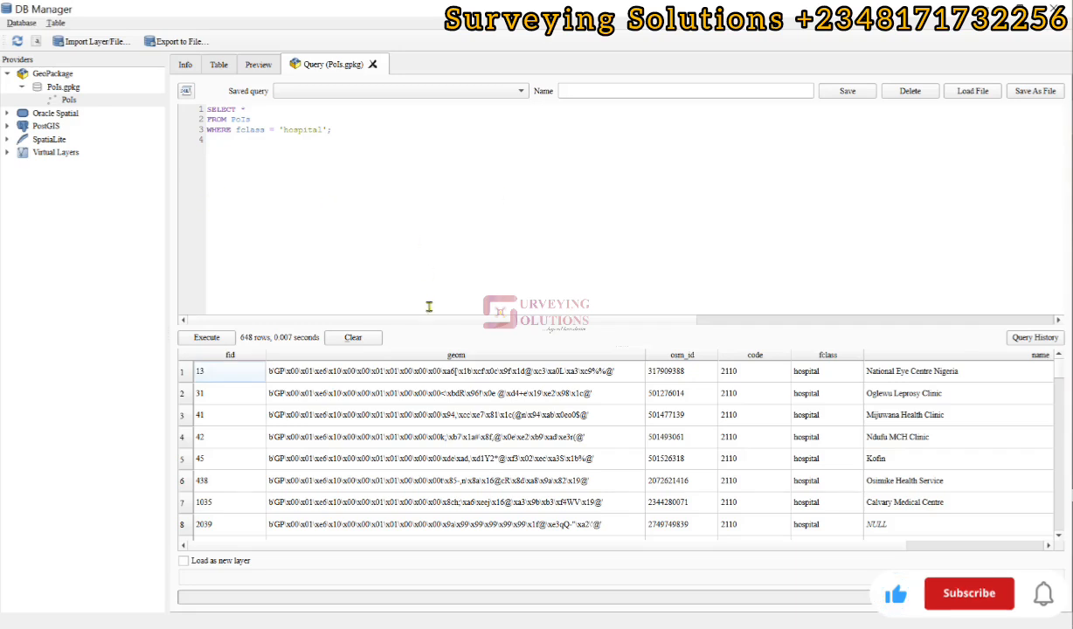
right_click(262, 122)
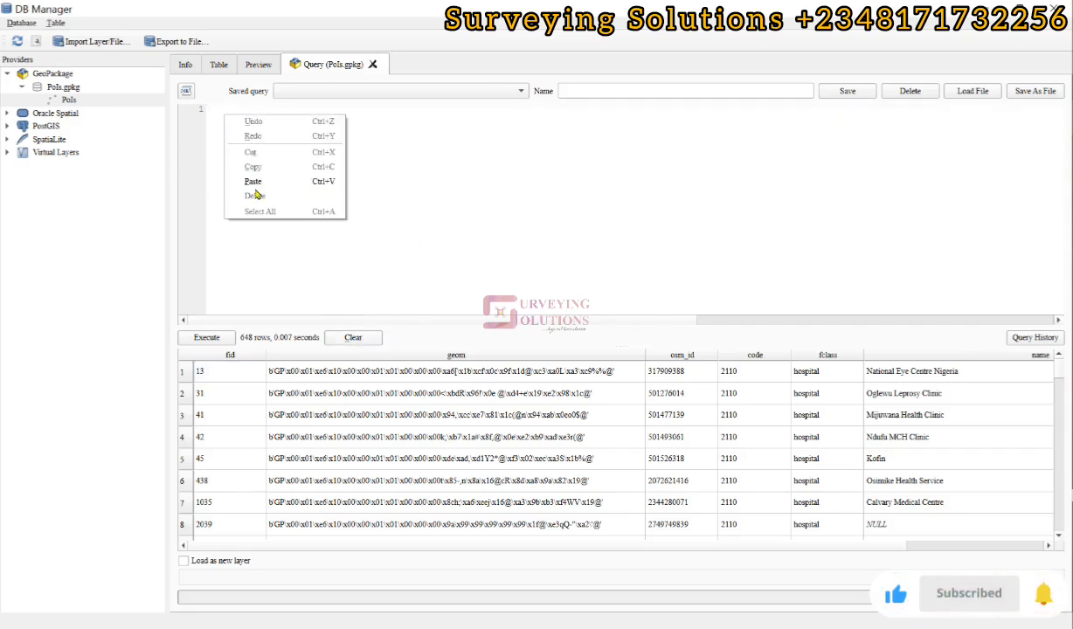
click(206, 337)
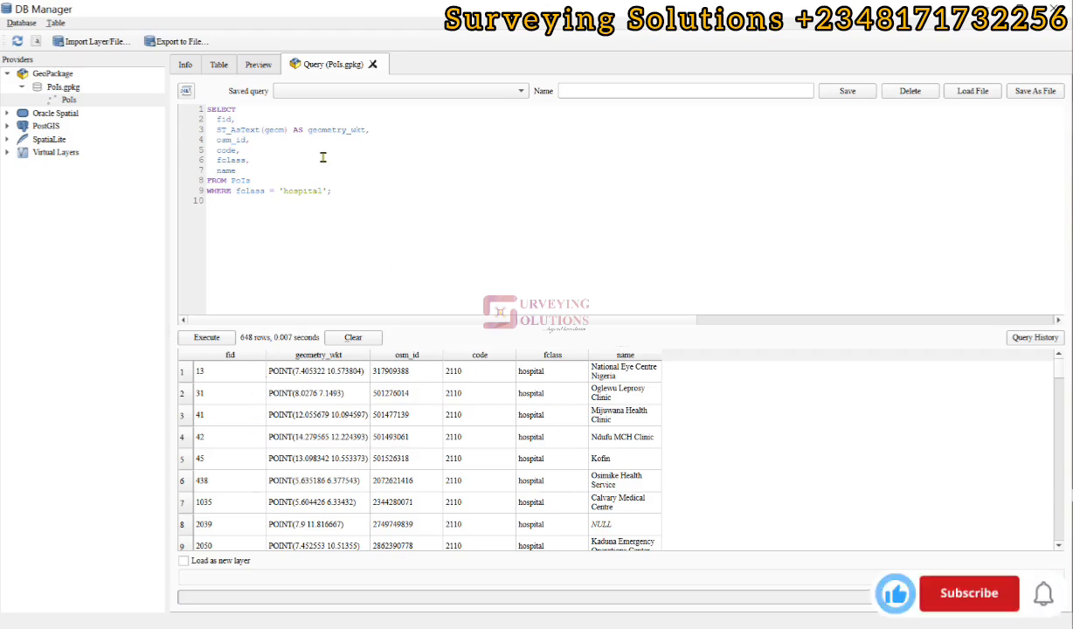
mouse_move(269, 210)
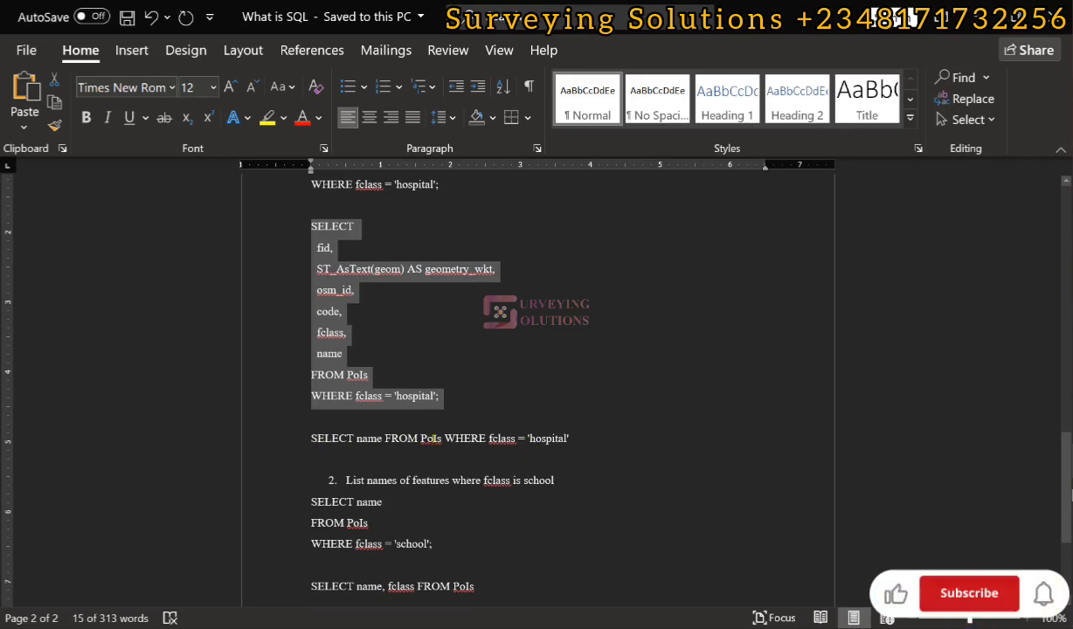
- Check the WKT results, then return to Word's name-only hospital query
click(968, 593)
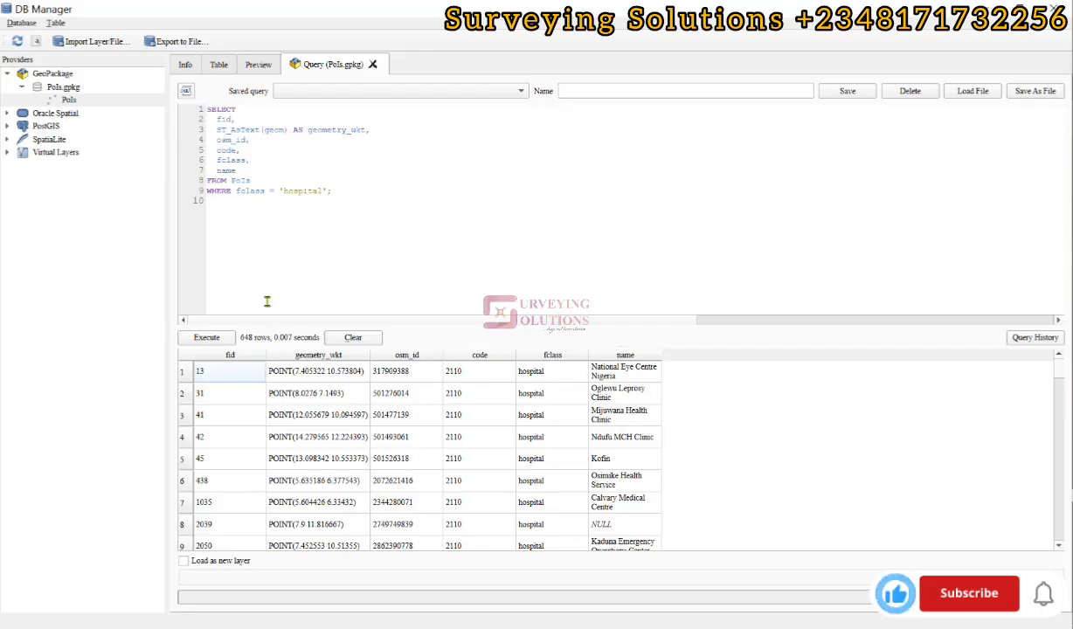
click(353, 337)
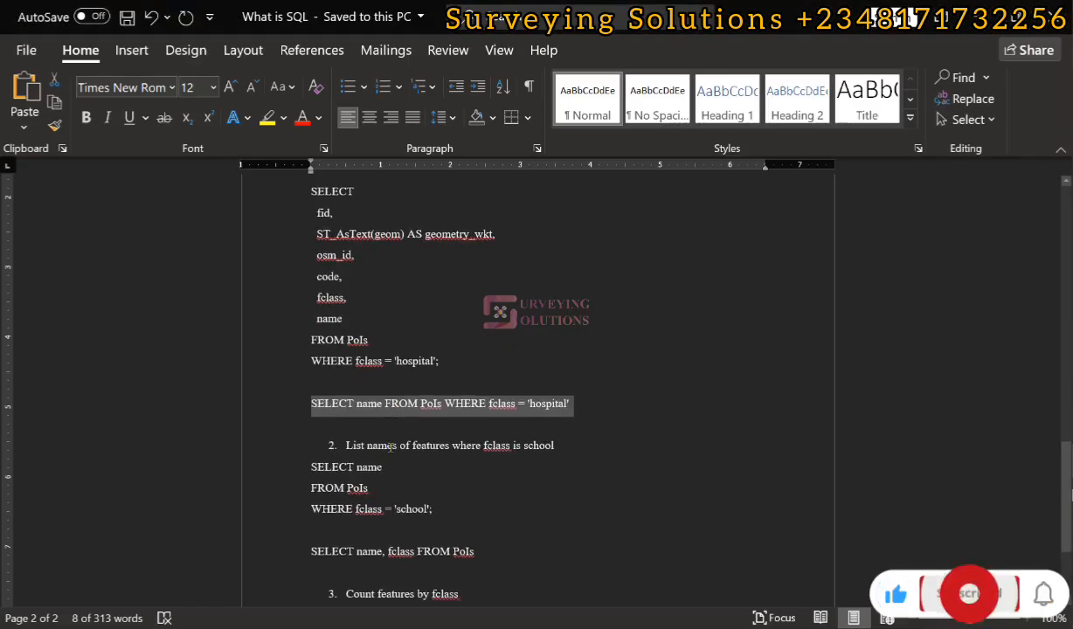
- Paste and execute the school names query, listing 1,266 schools
scroll(down, 3)
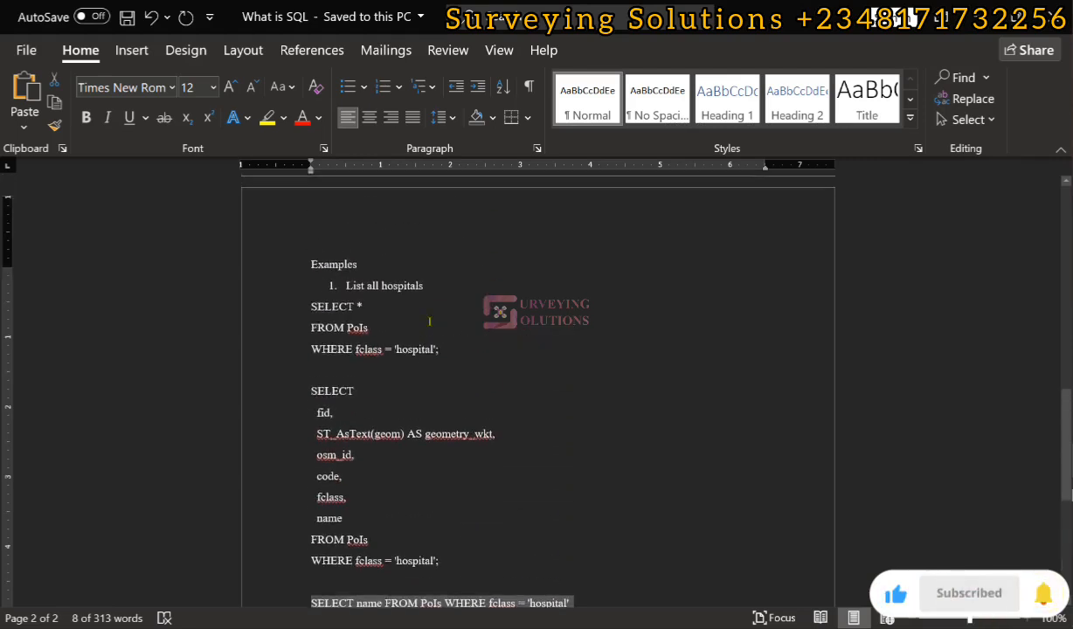
scroll(down, 3)
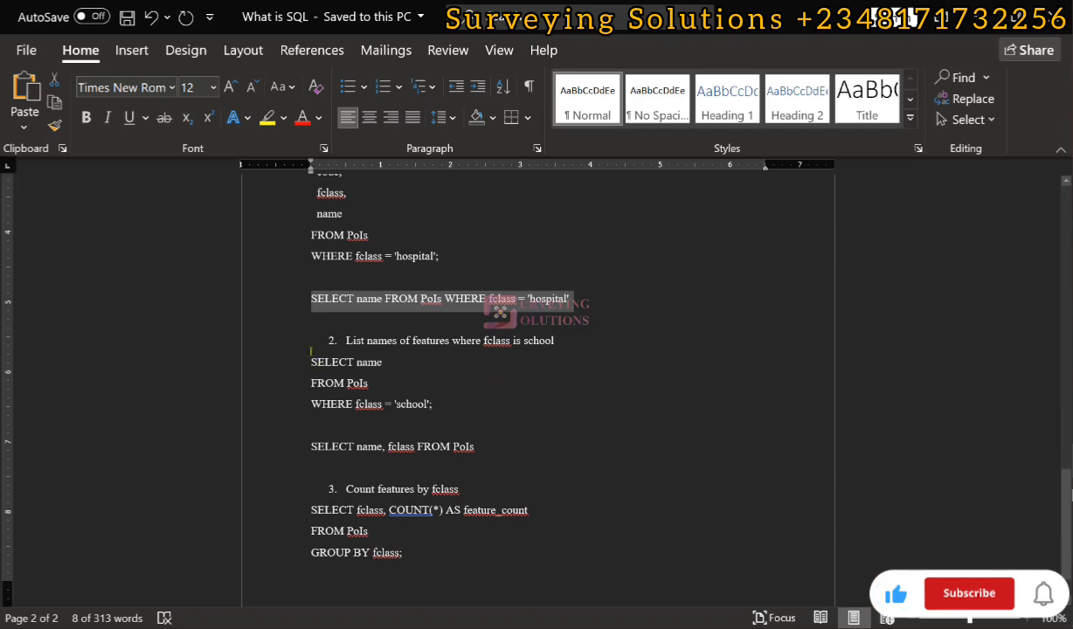
right_click(366, 382)
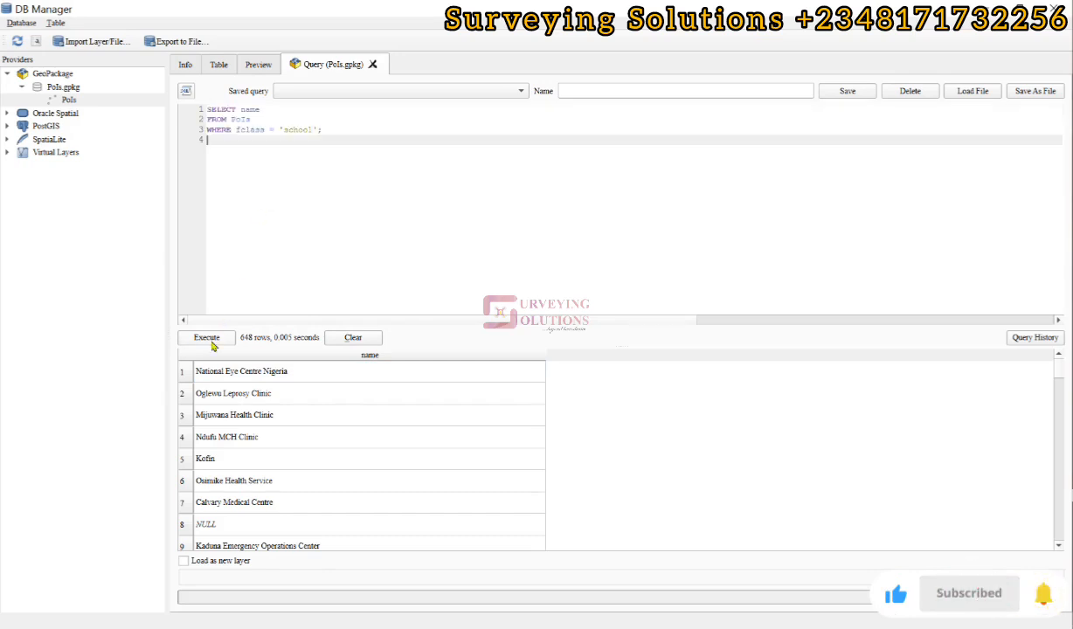
click(206, 337)
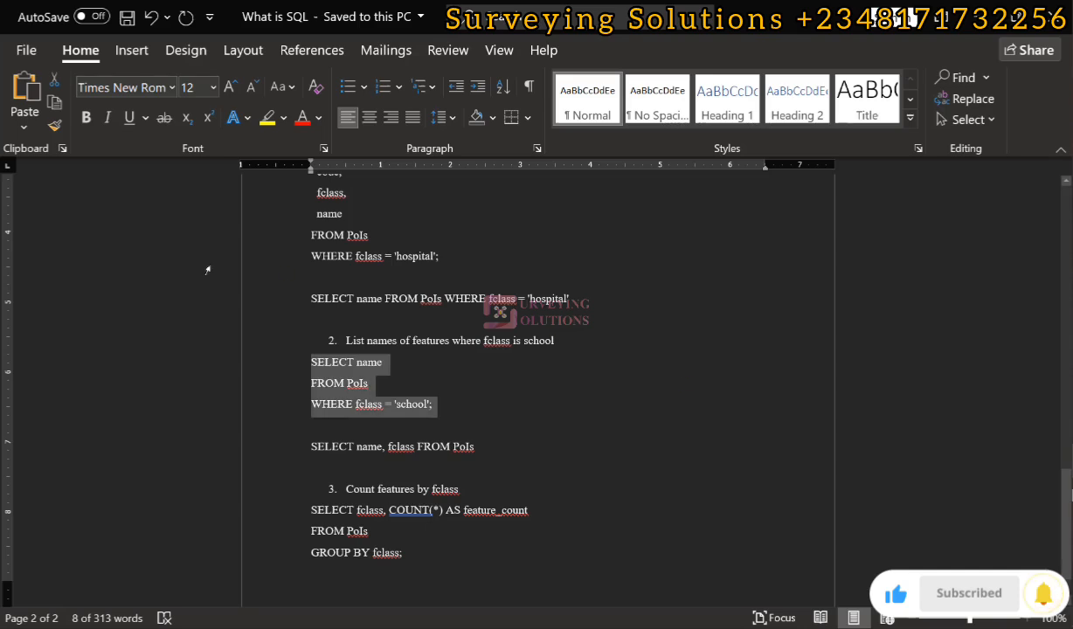
- Copy the SELECT name, fclass FROM PoIs query from Word
scroll(down, 3)
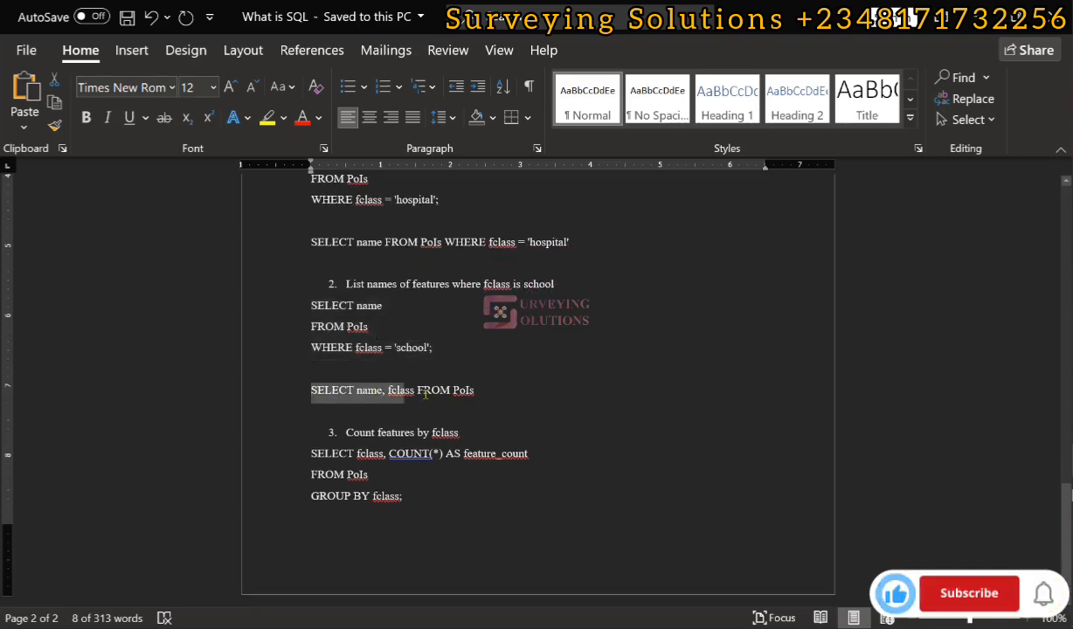
right_click(424, 390)
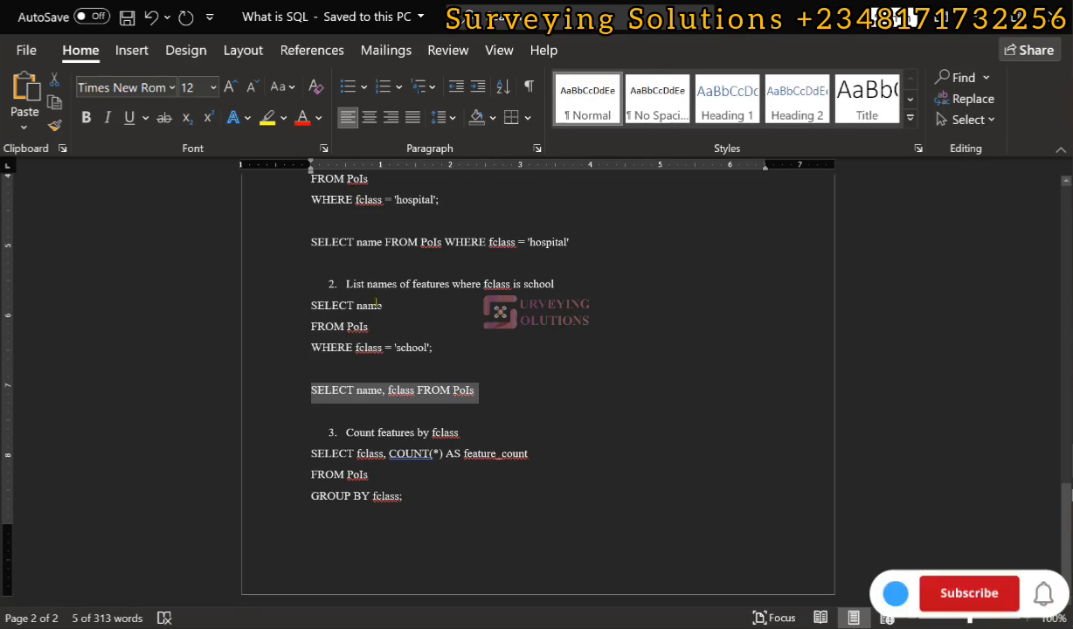
click(968, 592)
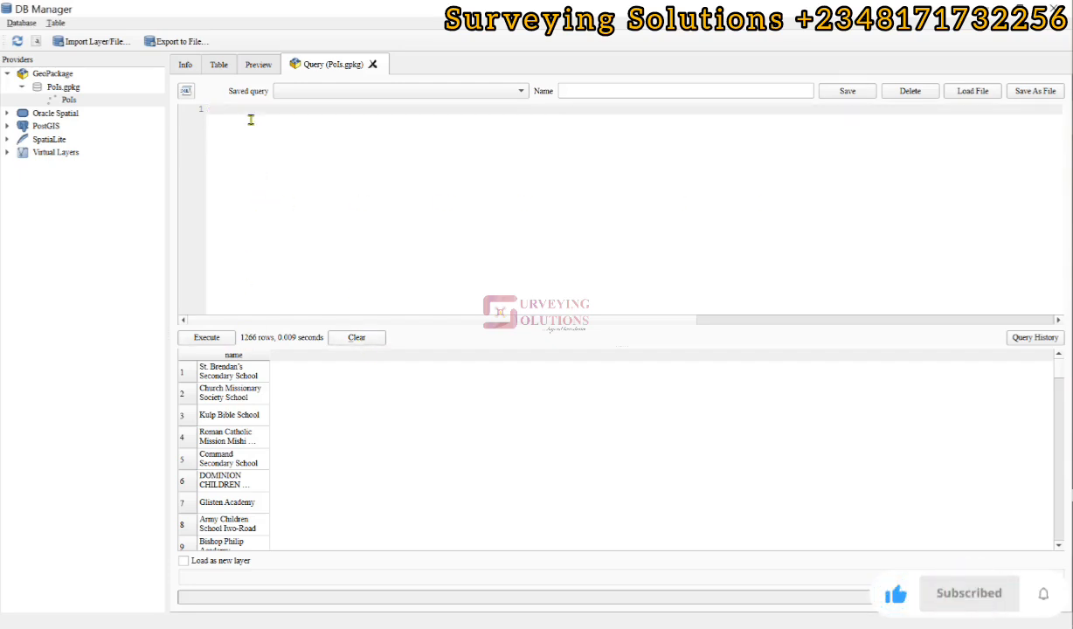
- Run SELECT name, fclass FROM PoIs to list all 11,056 features' names and classes
text(SELECT name, fclass FROM PoIs)
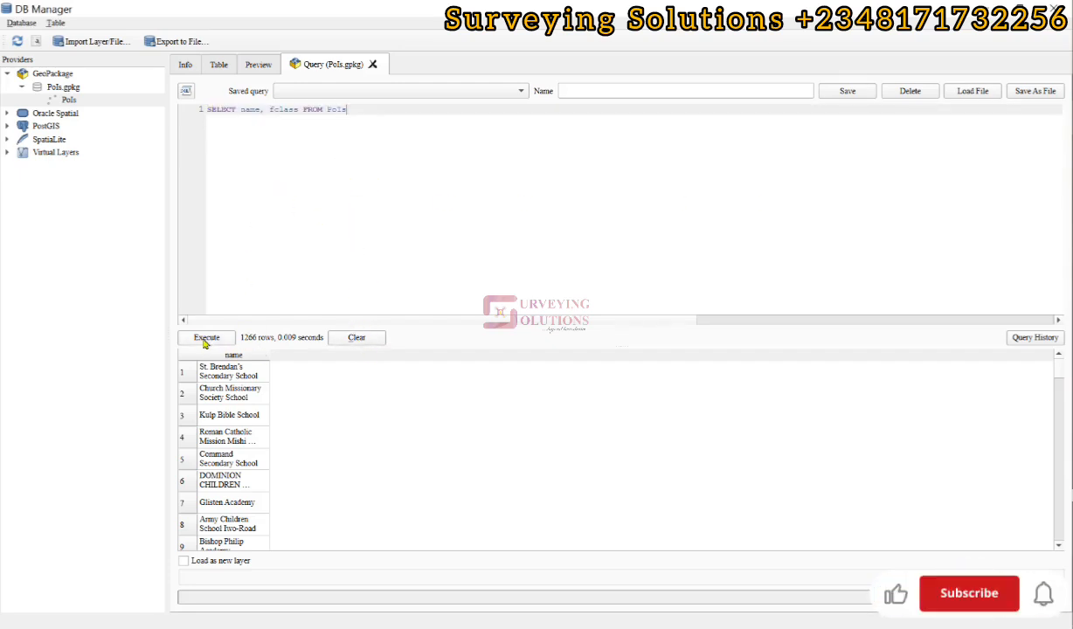
click(206, 338)
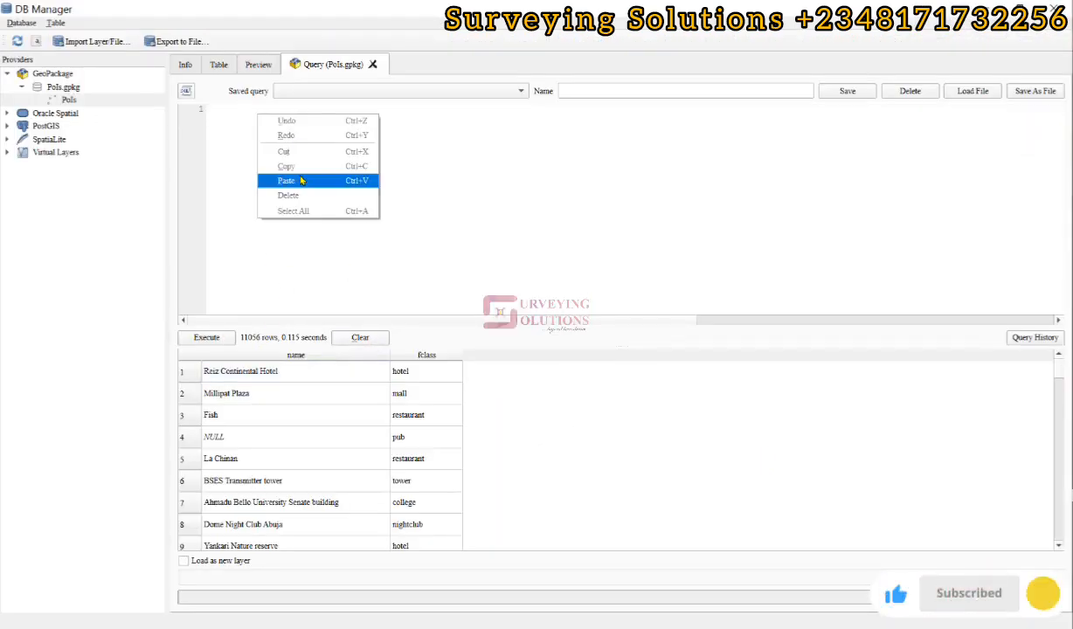
- Paste and run the GROUP BY fclass COUNT(*) query, then scroll the 123 class counts
click(285, 180)
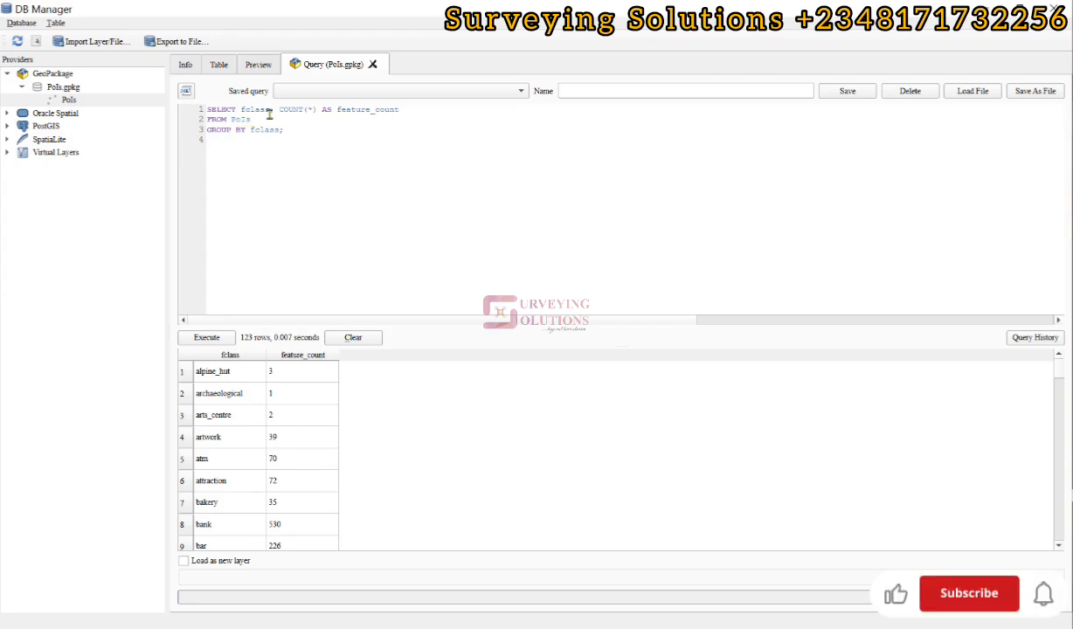
click(968, 593)
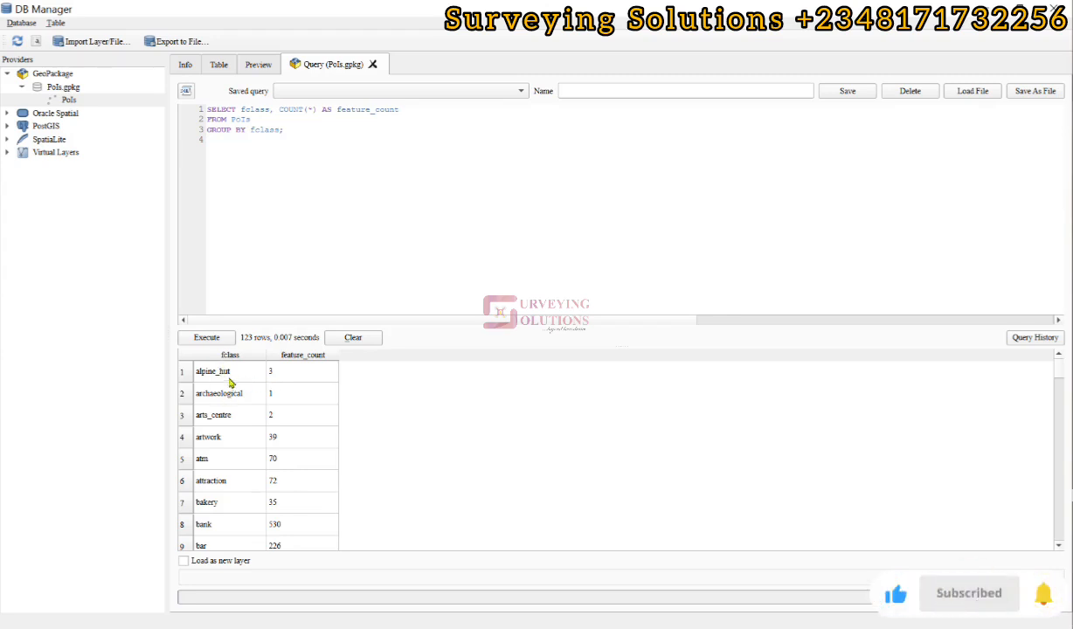
scroll(down, 3)
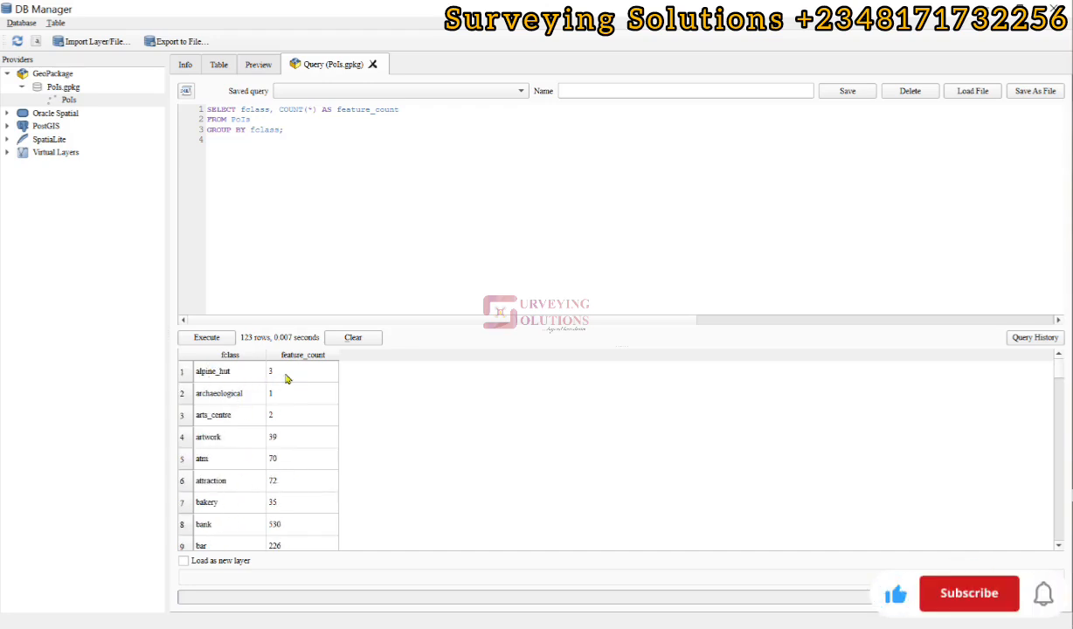
click(968, 593)
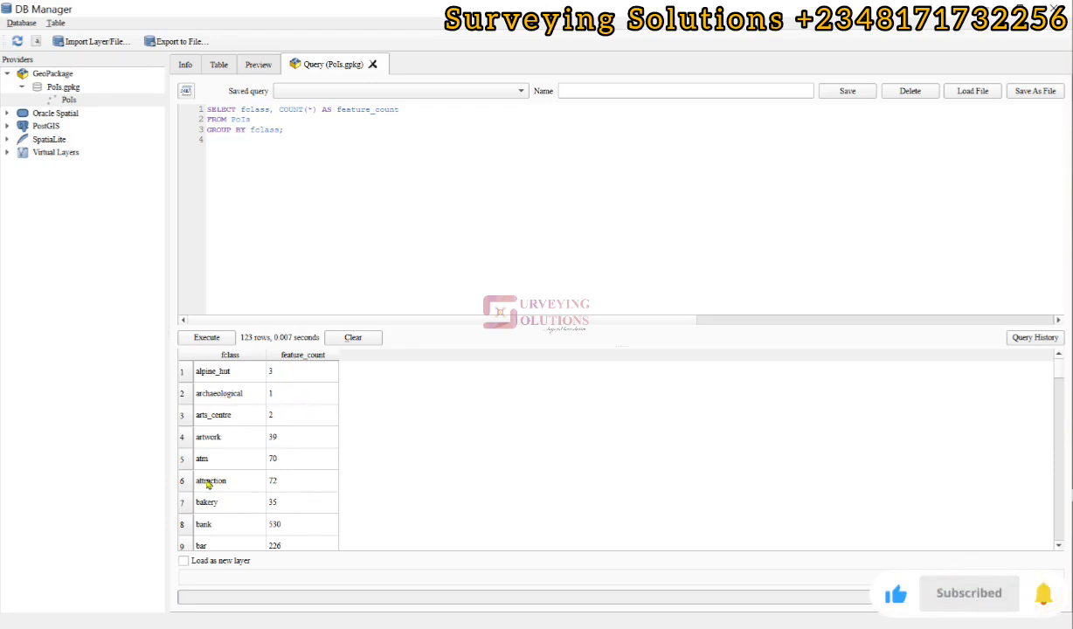
scroll(down, 3)
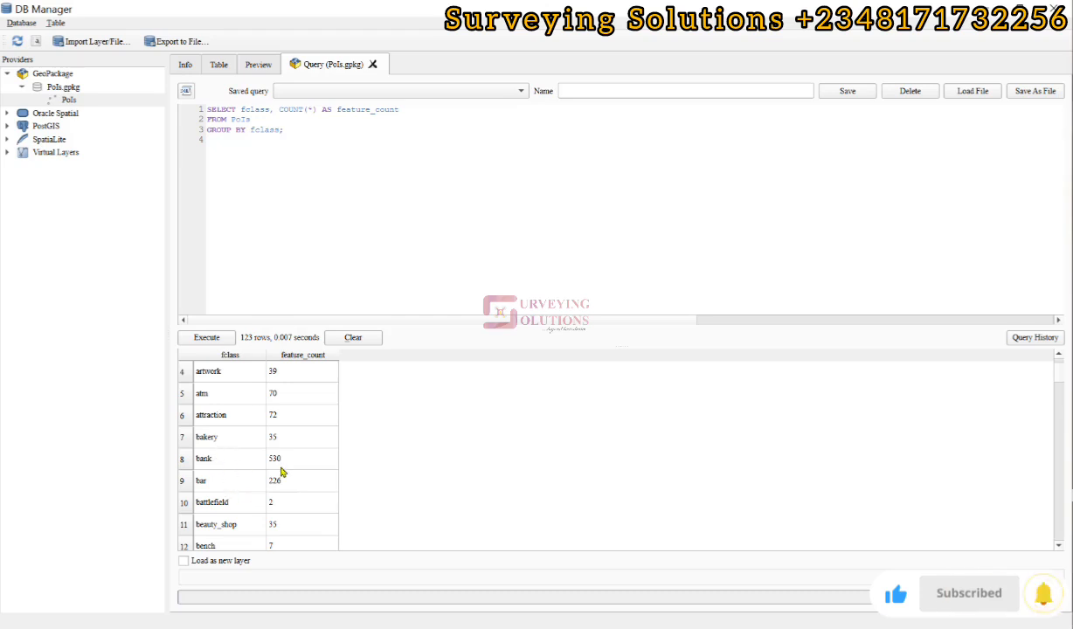
scroll(down, 3)
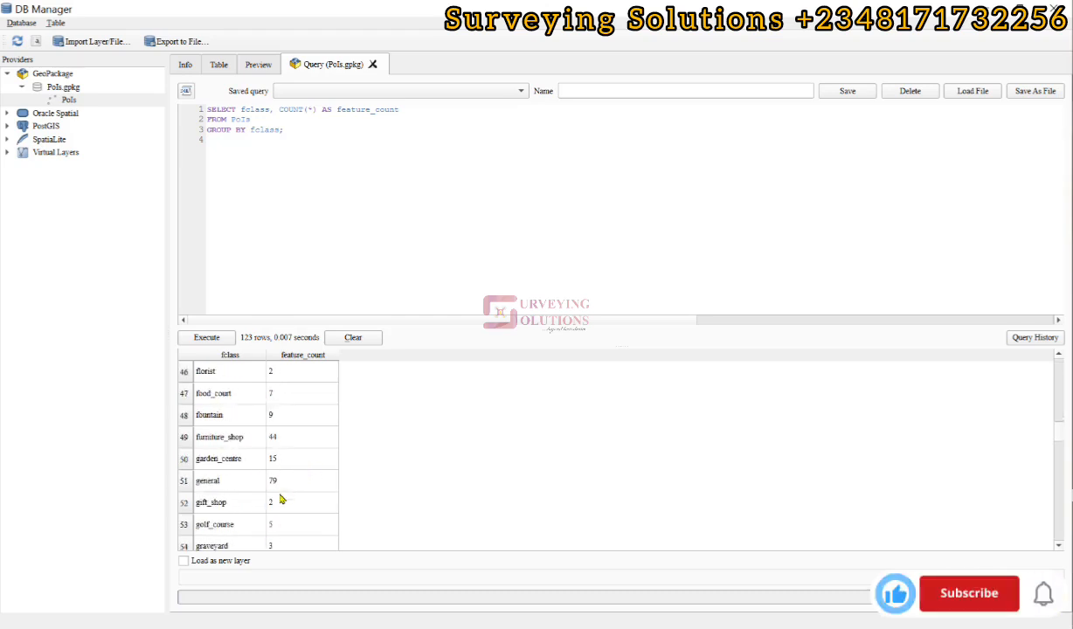
scroll(down, 3)
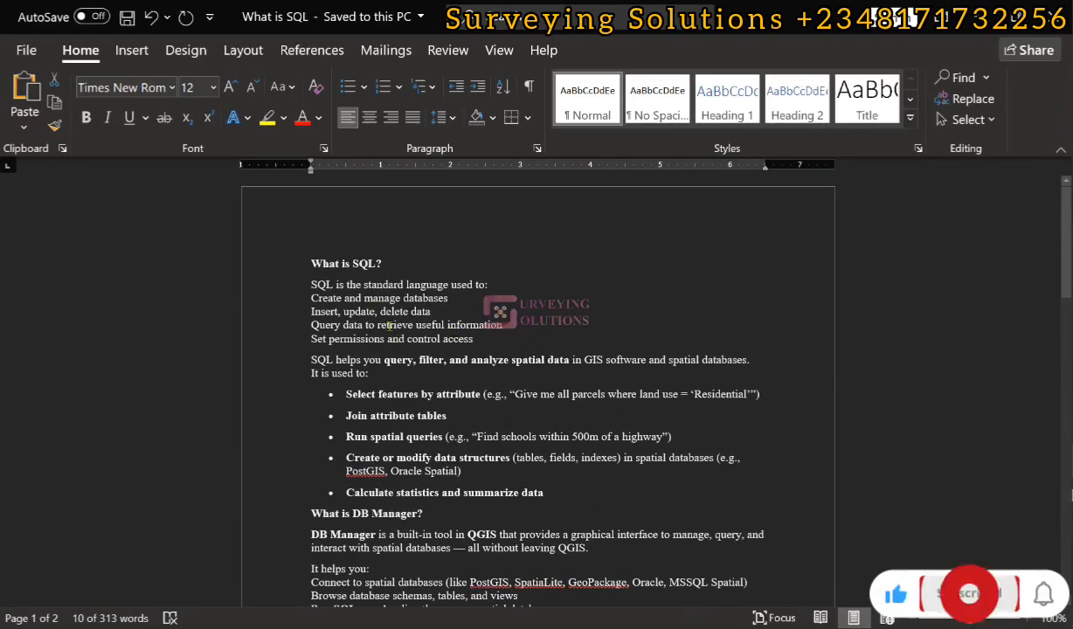
- Bring DB Manager back in front of Word, showing classes like police and public_building
click(968, 593)
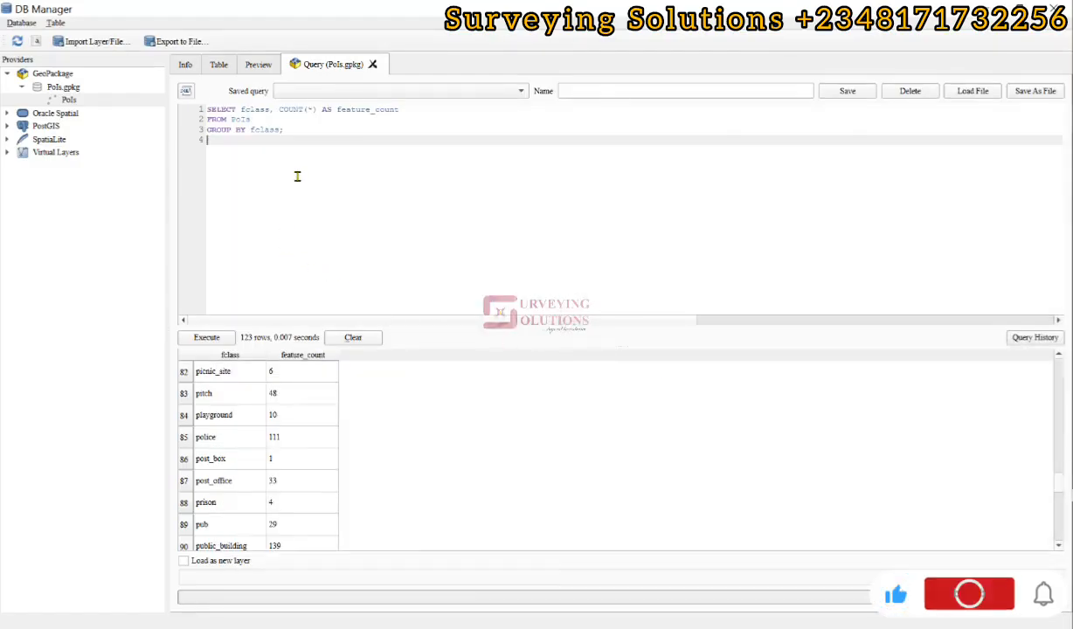
click(968, 593)
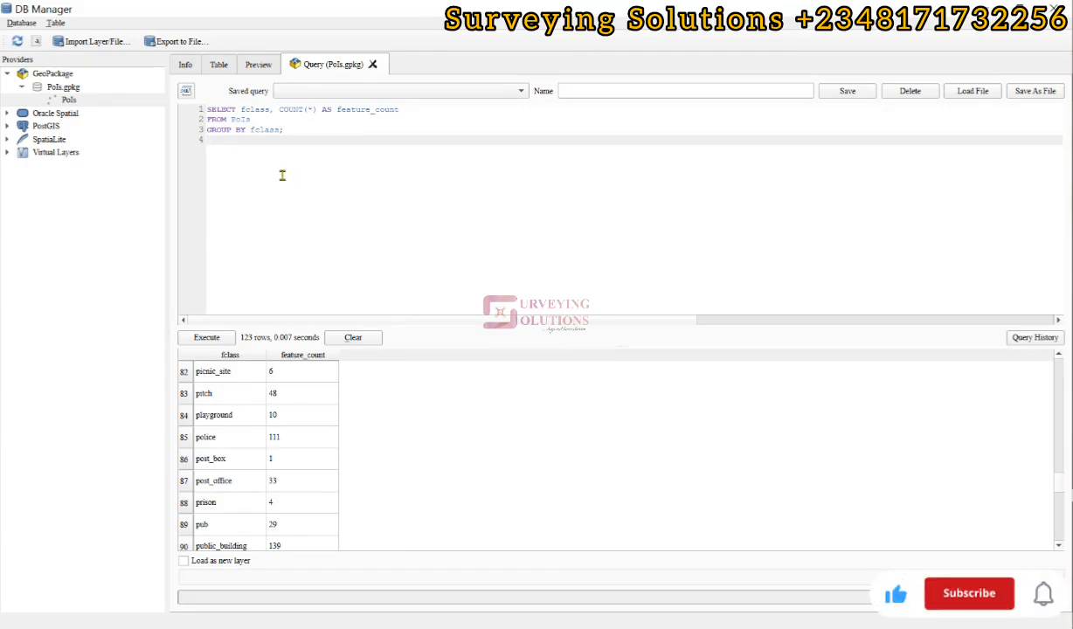
click(967, 593)
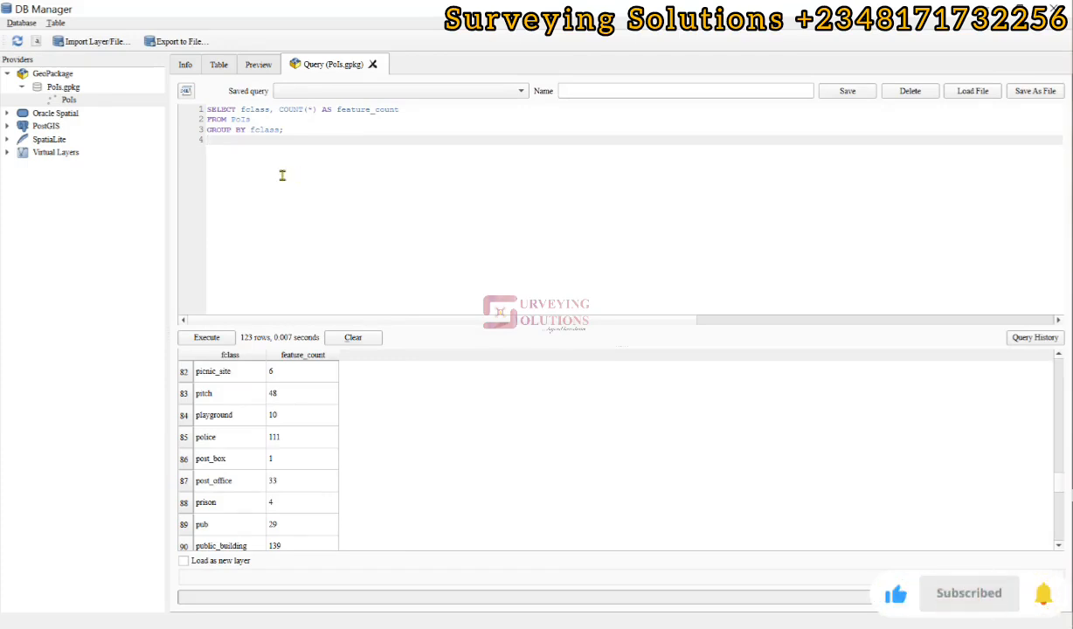